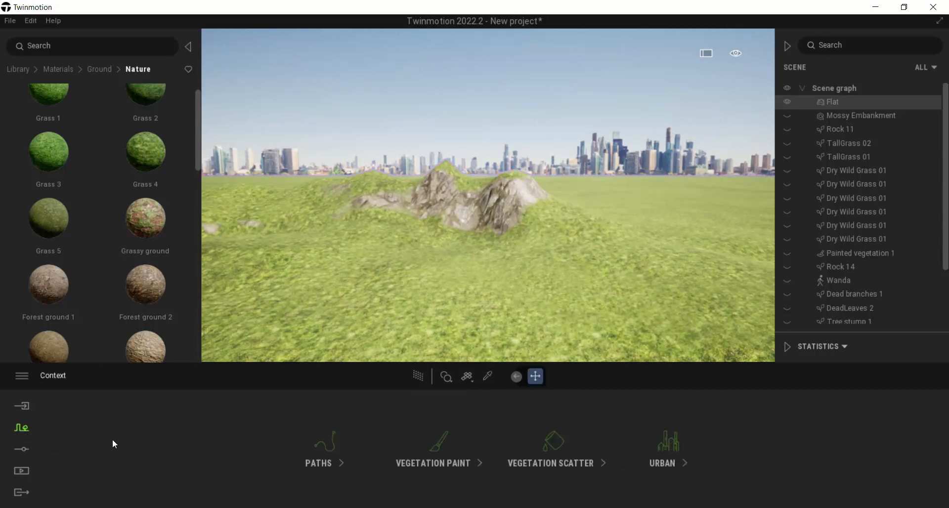
{"action": "mouse_move", "coordinate": [104, 443]}
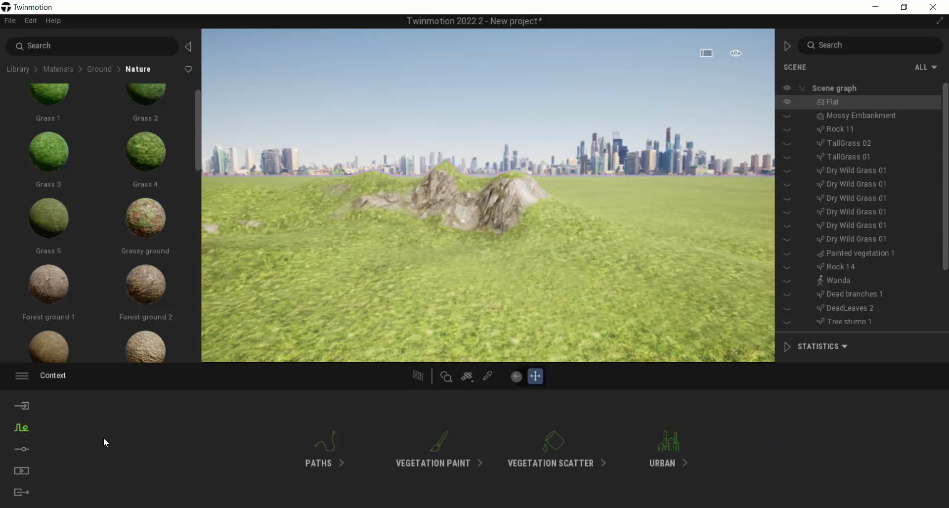
Swap the Location background picture from the city skyline to Mountains
{"action": "left_click", "coordinate": [21, 449]}
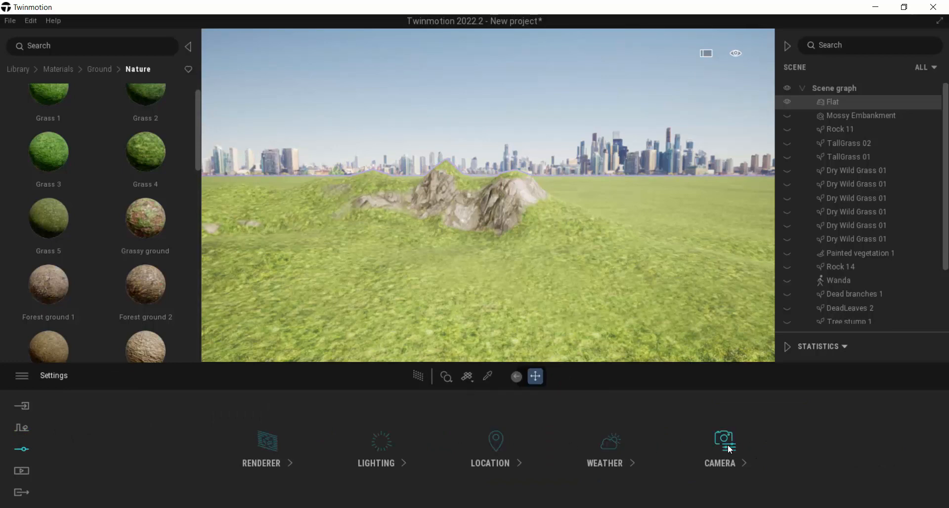
{"action": "left_click", "coordinate": [720, 448]}
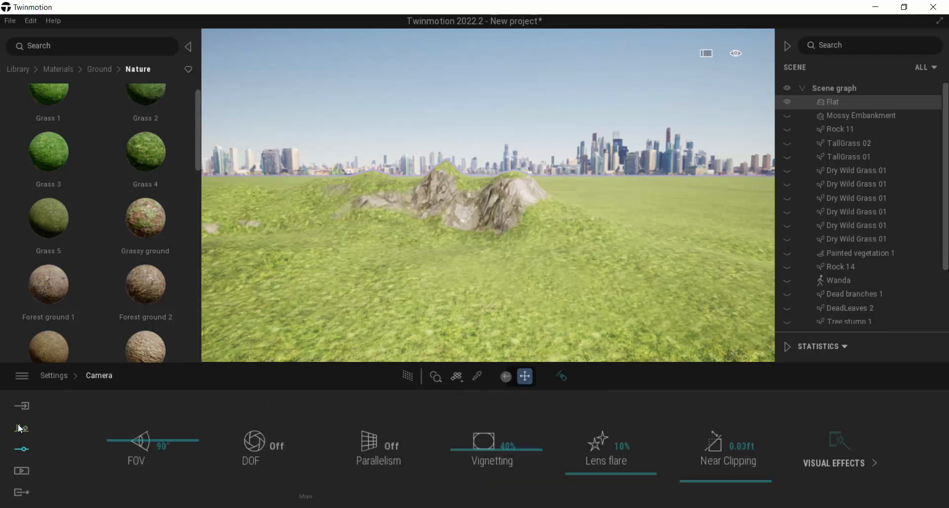
{"action": "left_click", "coordinate": [21, 428]}
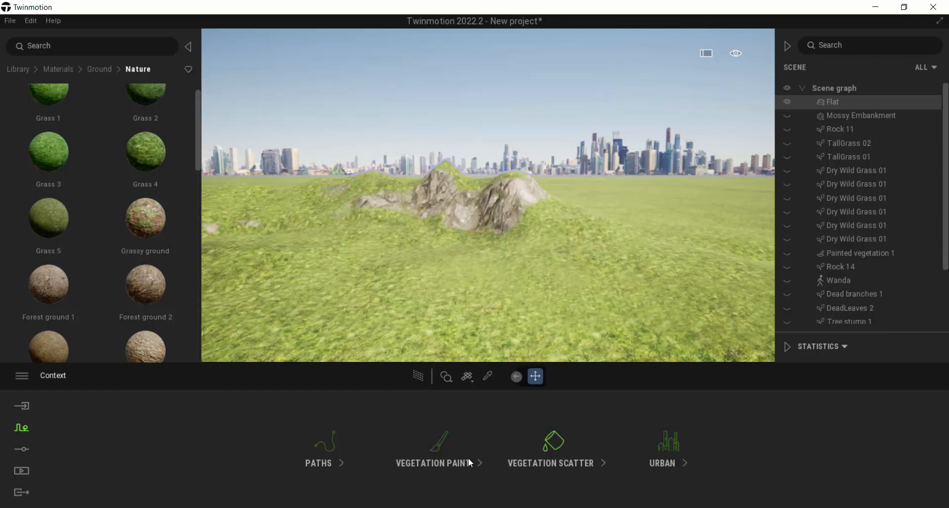
{"action": "left_click", "coordinate": [21, 448]}
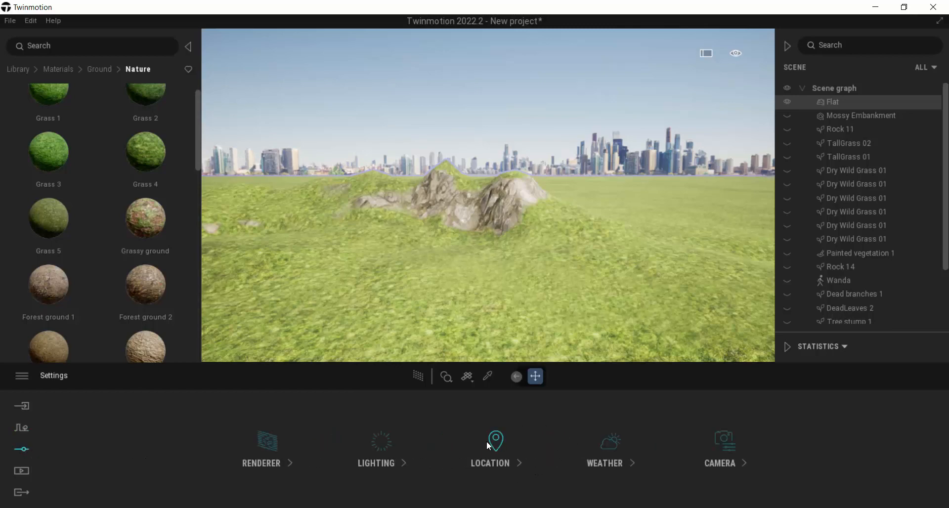
{"action": "left_click", "coordinate": [495, 448]}
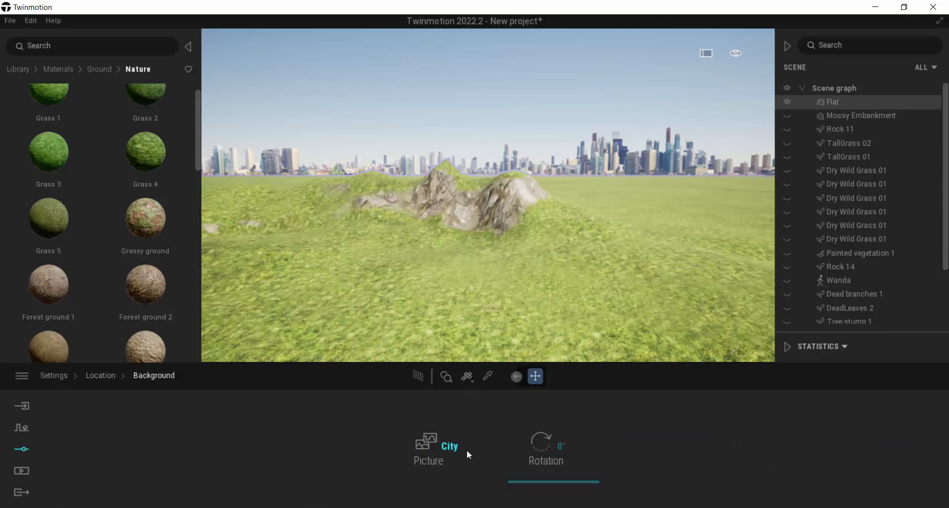
{"action": "left_click", "coordinate": [424, 440]}
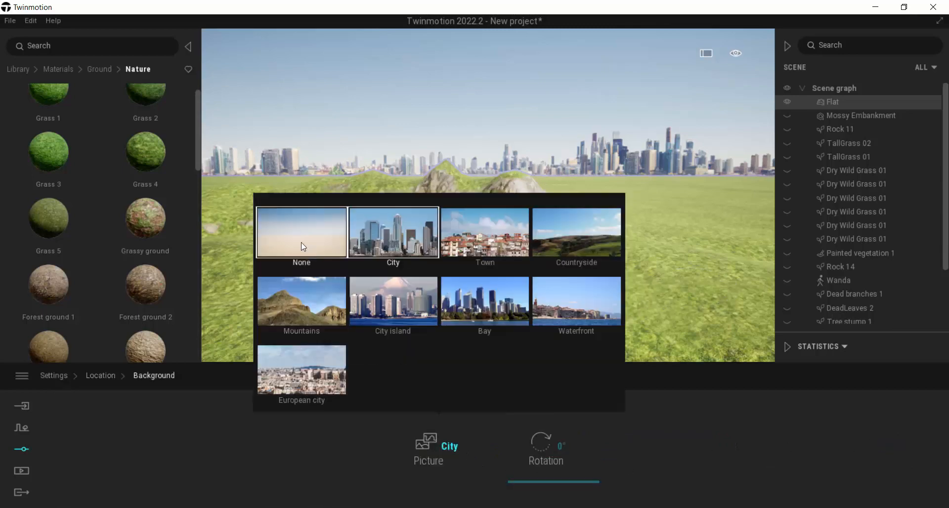
{"action": "left_click", "coordinate": [301, 301]}
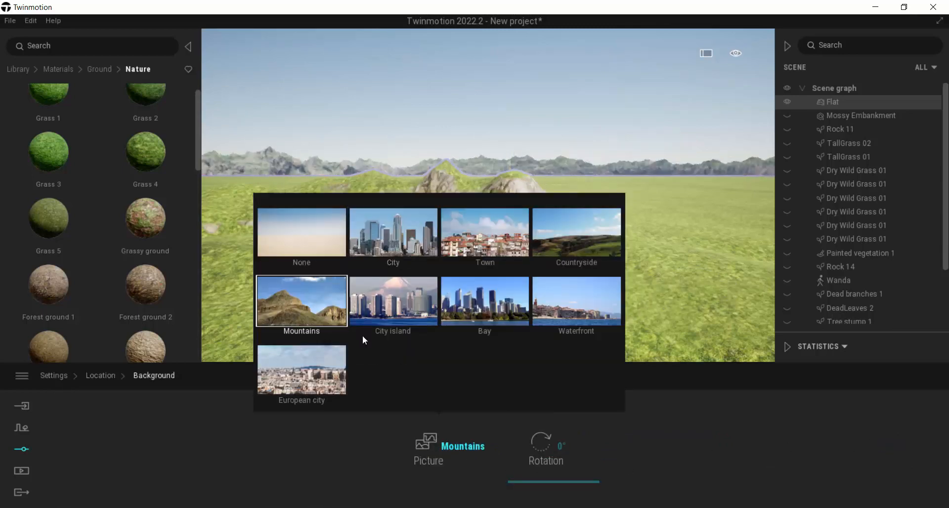
{"action": "left_click", "coordinate": [301, 301]}
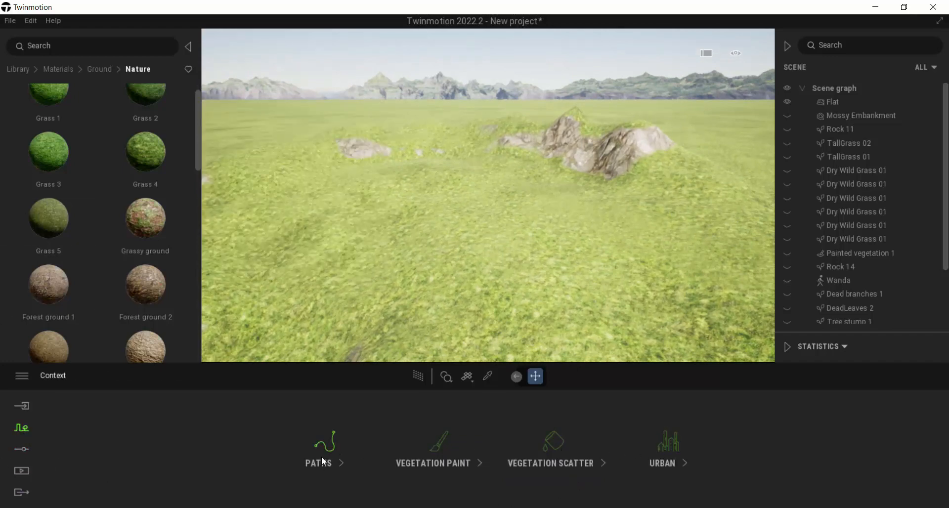
Enable Ocean under Weather effects and set its aspect to Clear river
{"action": "left_click", "coordinate": [21, 449]}
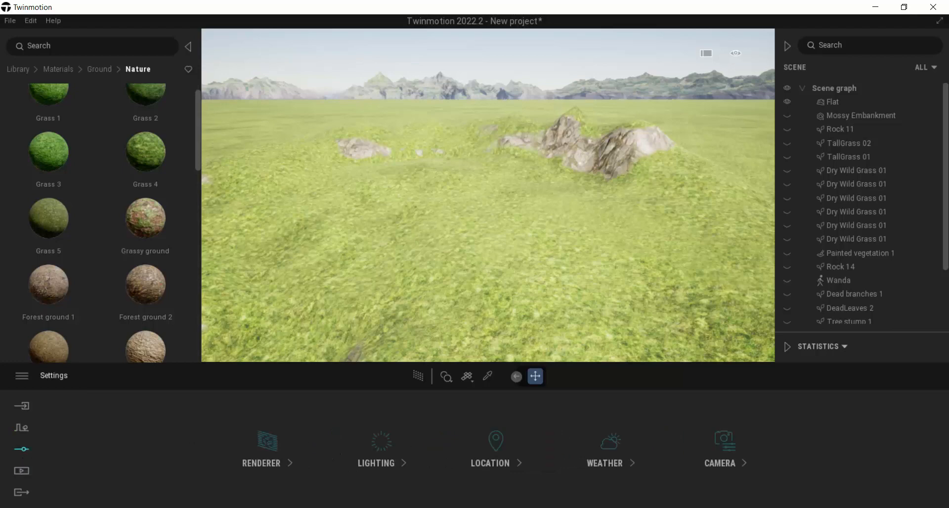
{"action": "left_click", "coordinate": [604, 451]}
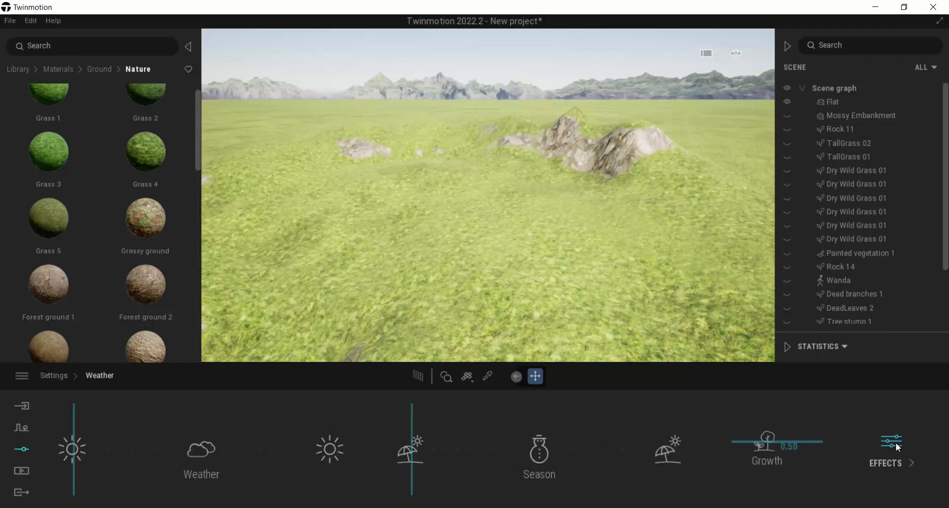
{"action": "left_click", "coordinate": [885, 450]}
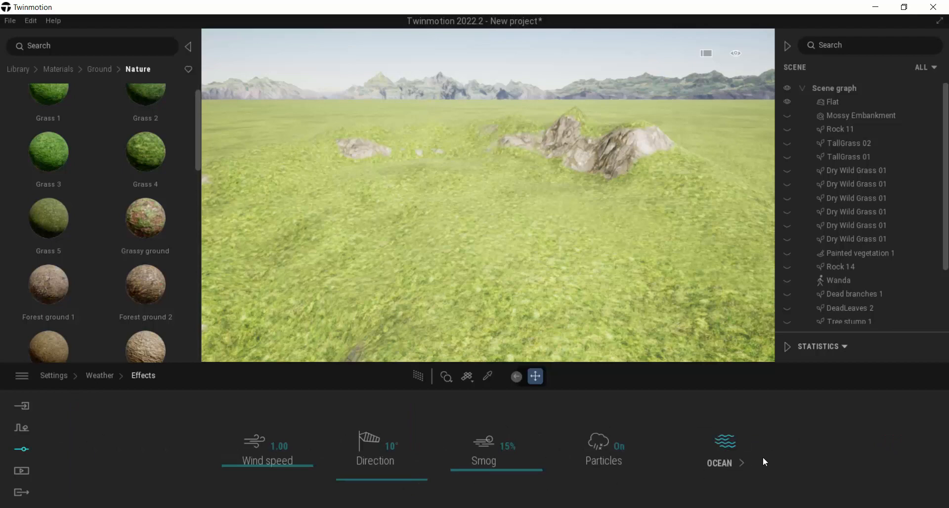
{"action": "left_click", "coordinate": [719, 450]}
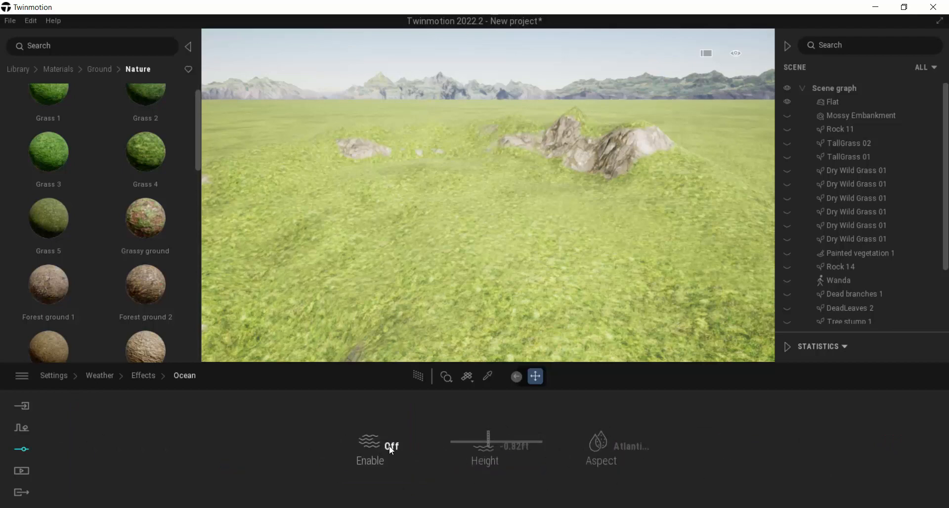
{"action": "left_click", "coordinate": [370, 448]}
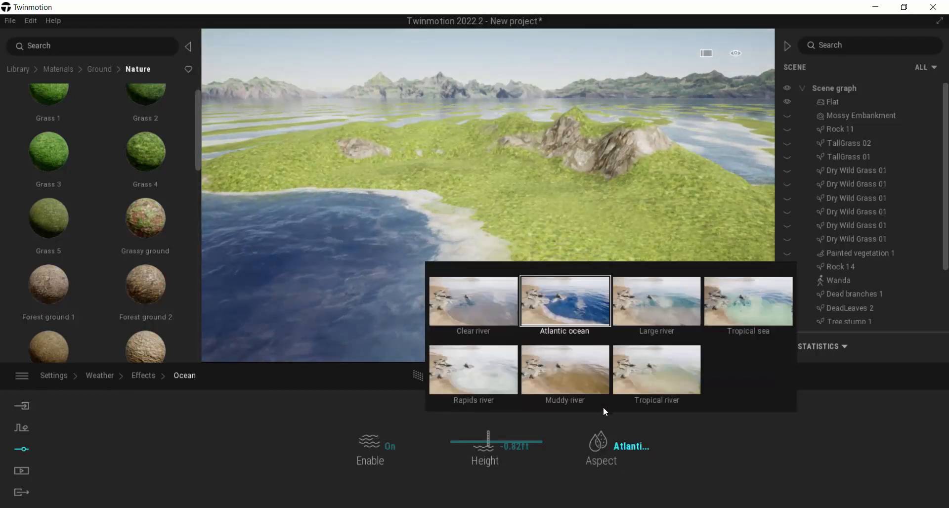
{"action": "left_click", "coordinate": [472, 301]}
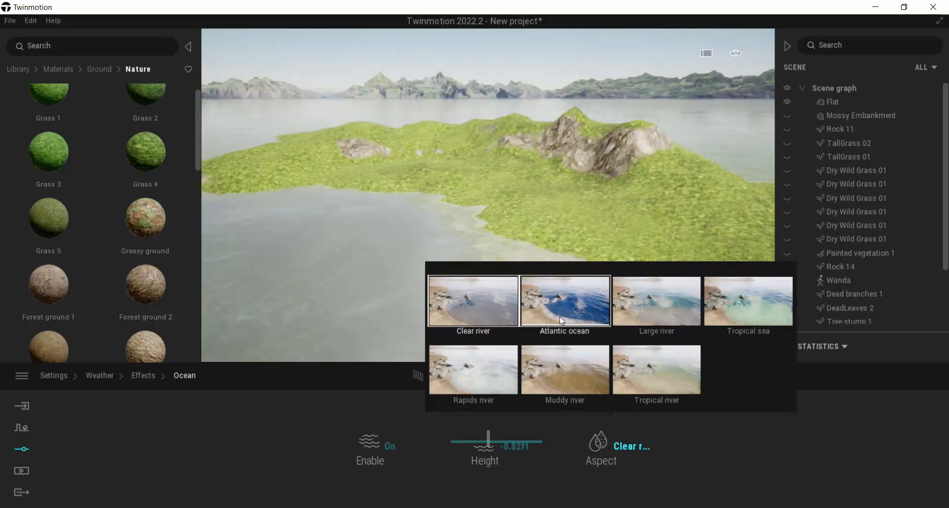
{"action": "mouse_move", "coordinate": [555, 324]}
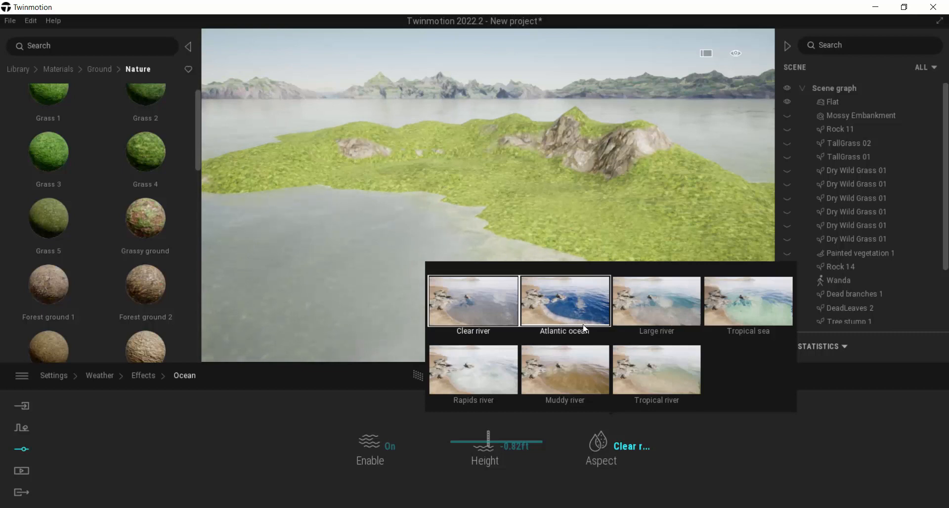
Change the Ocean aspect to Atlantic ocean
{"action": "left_click", "coordinate": [565, 301]}
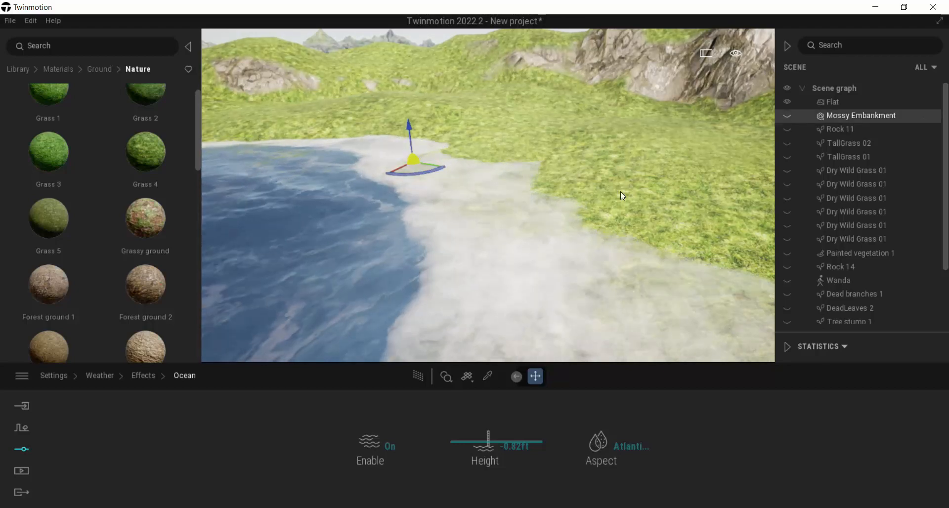
Unhide Mossy Embankment and set the ocean height to about -0.75 ft
{"action": "left_click", "coordinate": [787, 116]}
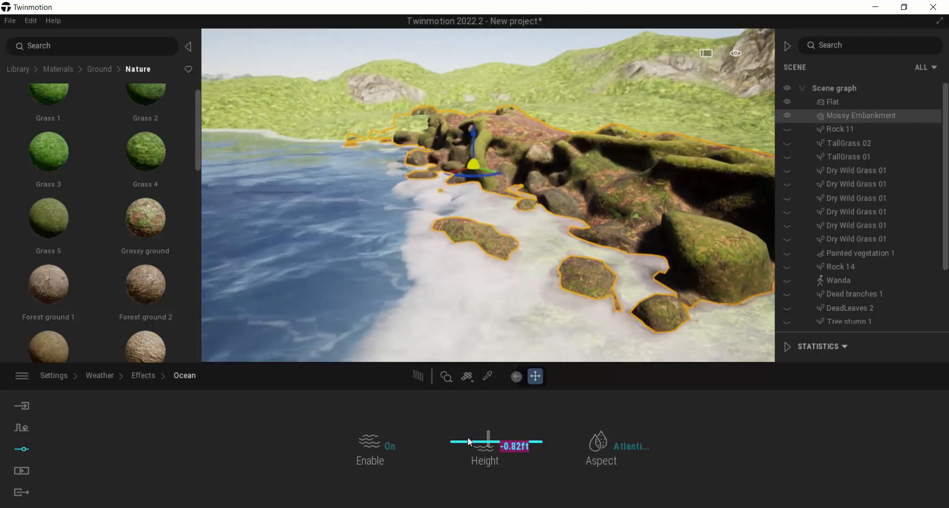
{"action": "left_click_drag", "start_coordinate": [490, 442], "coordinate": [474, 441]}
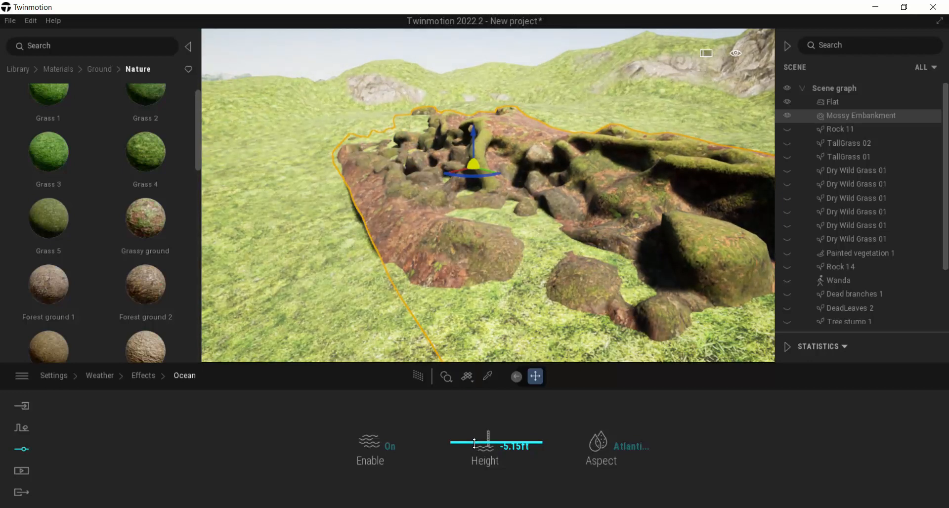
{"action": "left_click_drag", "start_coordinate": [474, 443], "coordinate": [484, 448]}
{"action": "type", "text": "-.75"}
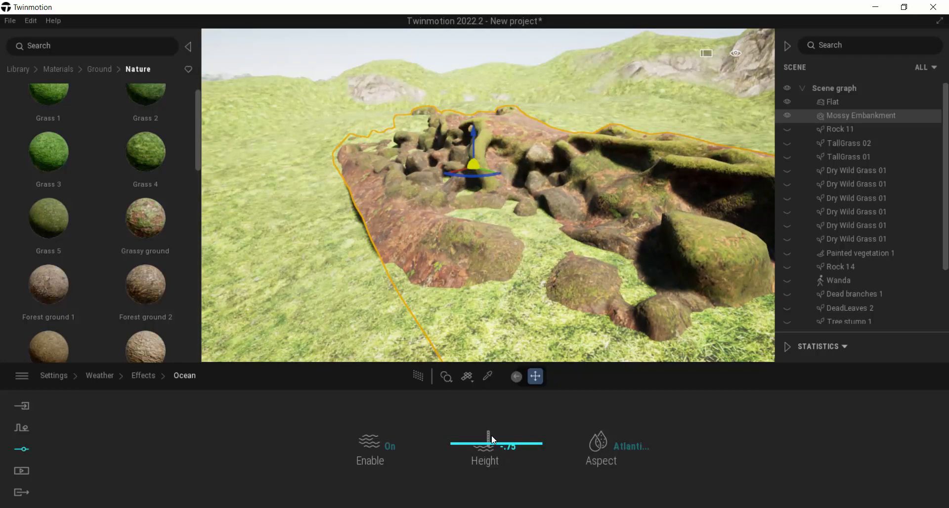
{"action": "left_click_drag", "start_coordinate": [490, 441], "coordinate": [490, 441]}
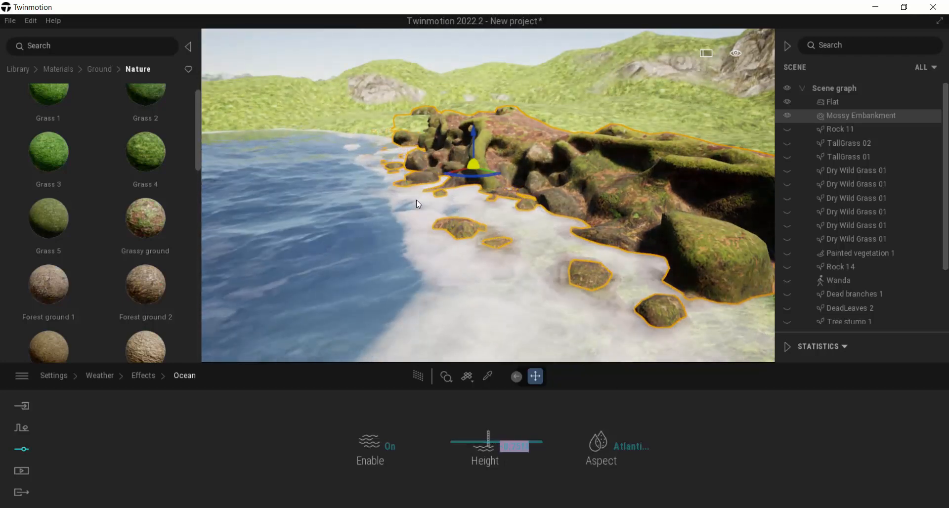
{"action": "left_click_drag", "start_coordinate": [487, 447], "coordinate": [505, 447]}
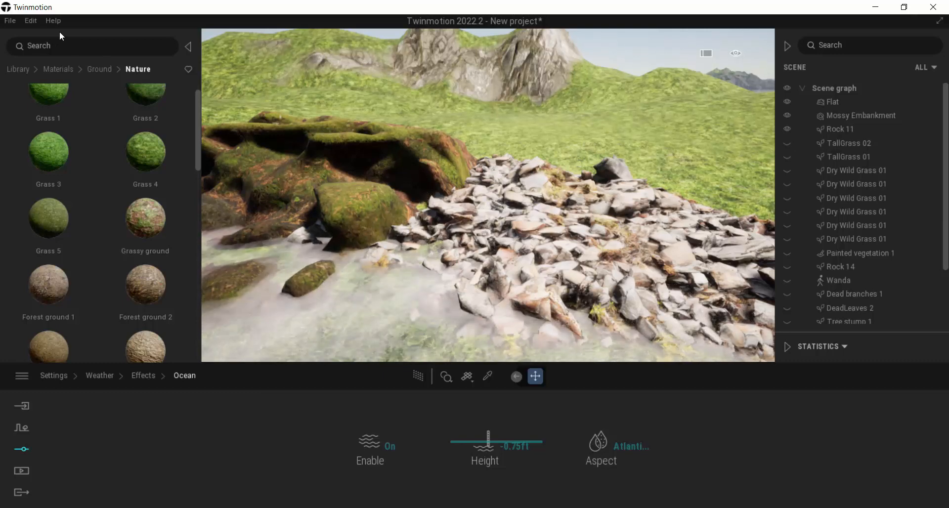
Browse the vegetation library assets and select Mossy Embankment in the Scene graph
{"action": "left_click", "coordinate": [18, 69]}
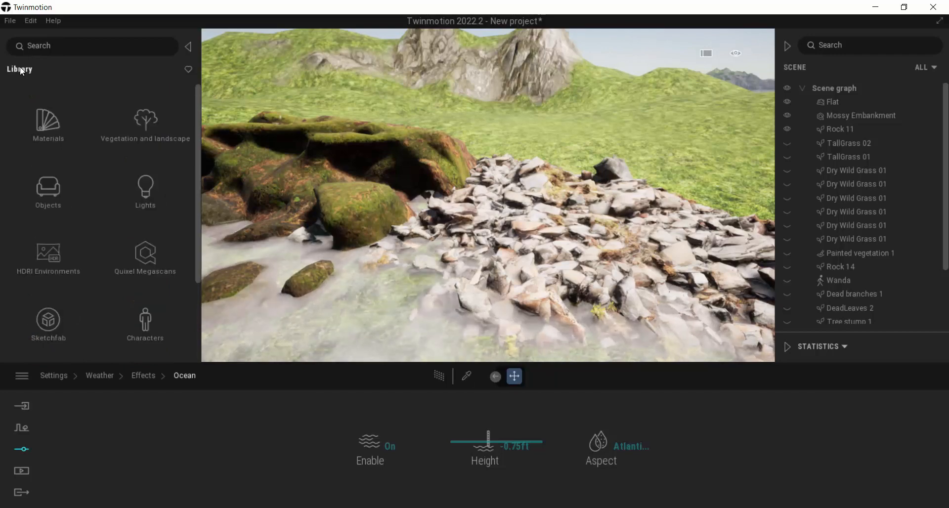
{"action": "left_click", "coordinate": [146, 125]}
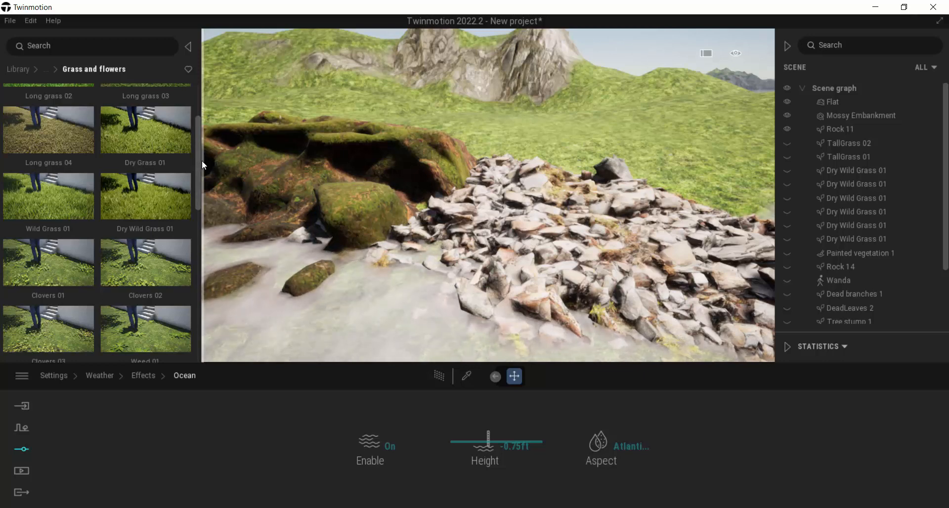
{"action": "scroll", "scroll_direction": "down", "scroll_amount": 3}
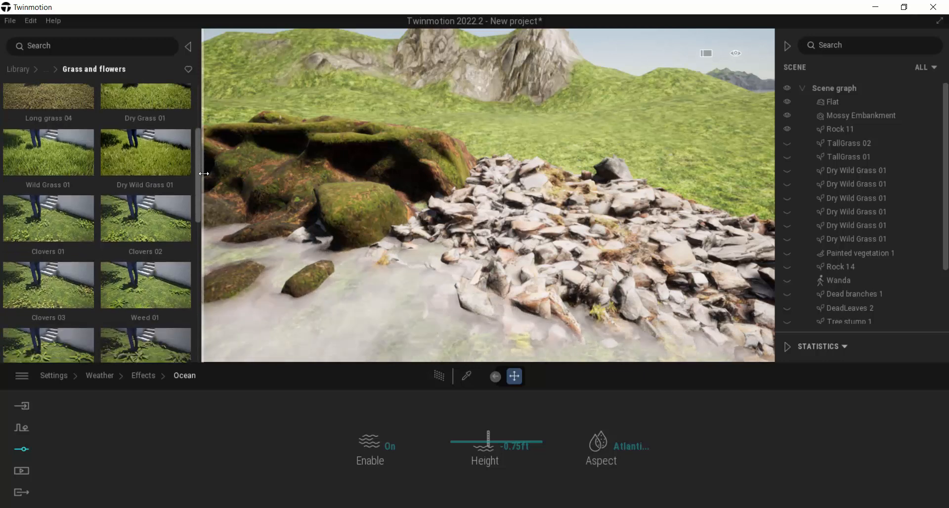
{"action": "scroll", "scroll_direction": "down", "scroll_amount": 3}
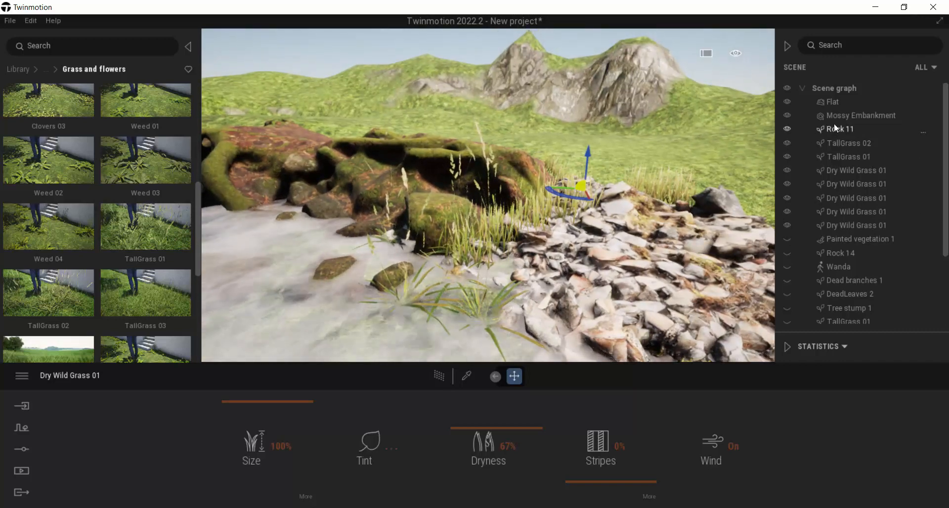
{"action": "left_click", "coordinate": [859, 116]}
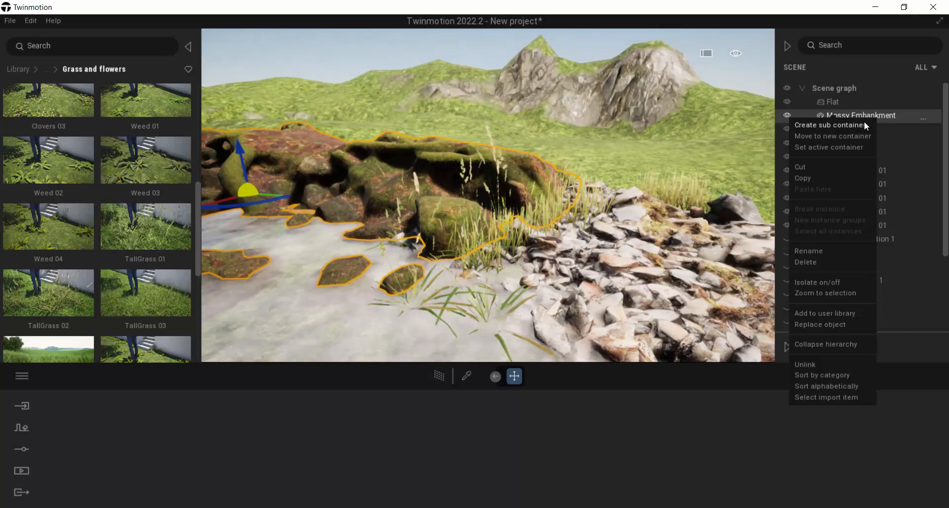
Create a sub container and rename it 'Edge of Water Stuff'
{"action": "left_click", "coordinate": [829, 125]}
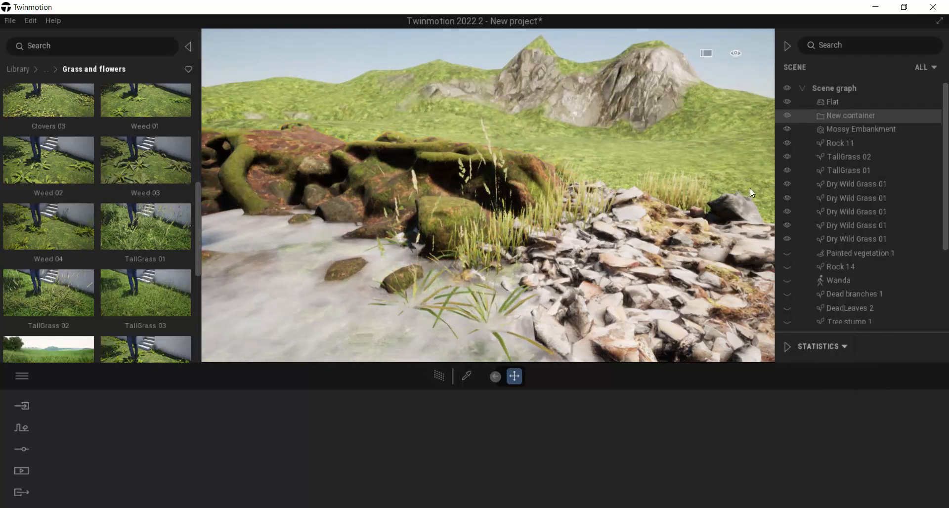
{"action": "right_click", "coordinate": [849, 116]}
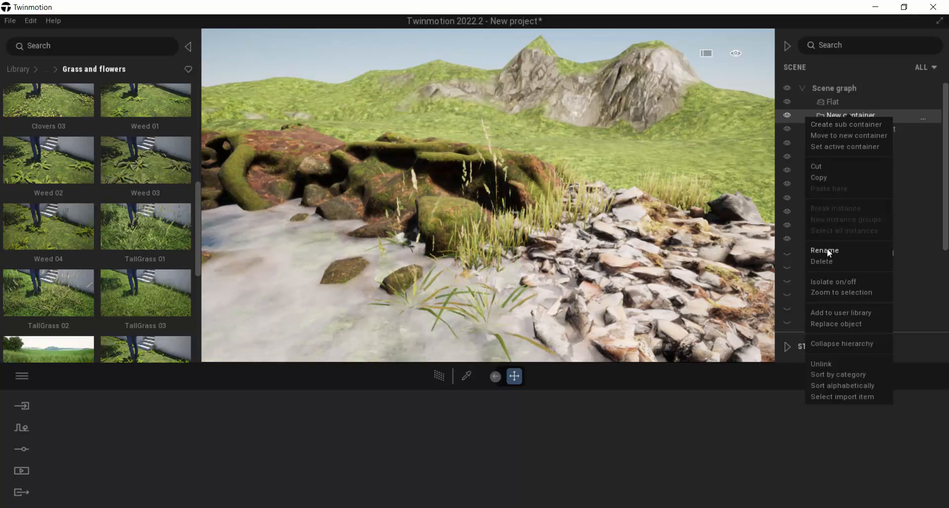
{"action": "left_click", "coordinate": [824, 250]}
{"action": "type", "text": "Edge of Water Stuff"}
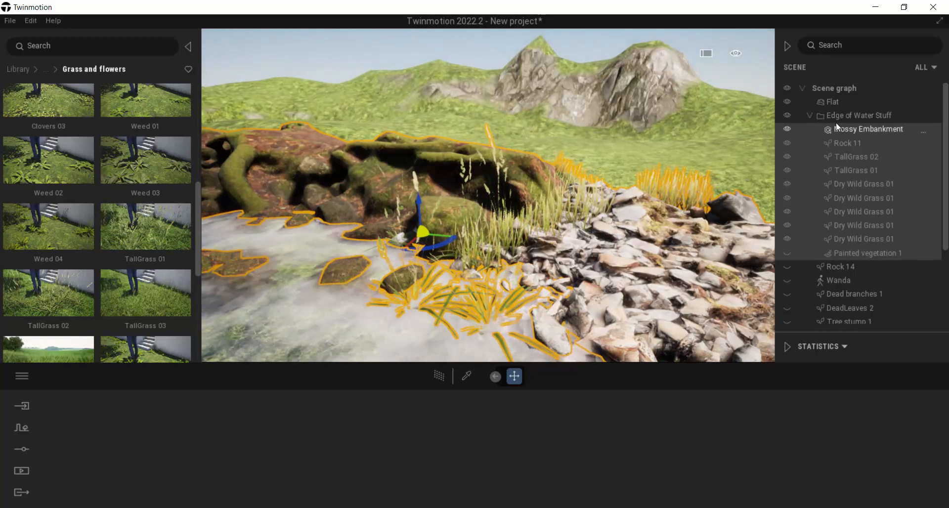
Move the TallGrass 01 clumps into Edge of Water Stuff and collapse it
{"action": "left_click", "coordinate": [809, 116]}
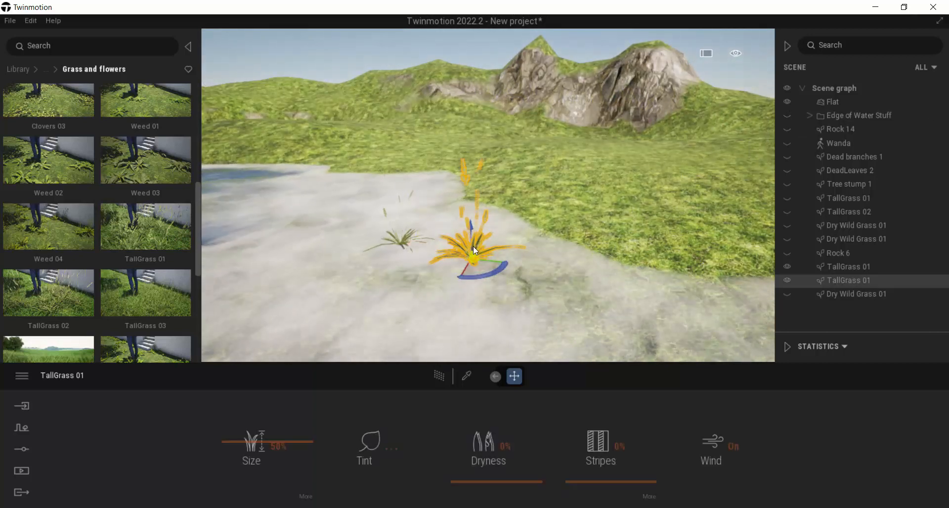
{"action": "left_click", "coordinate": [846, 266]}
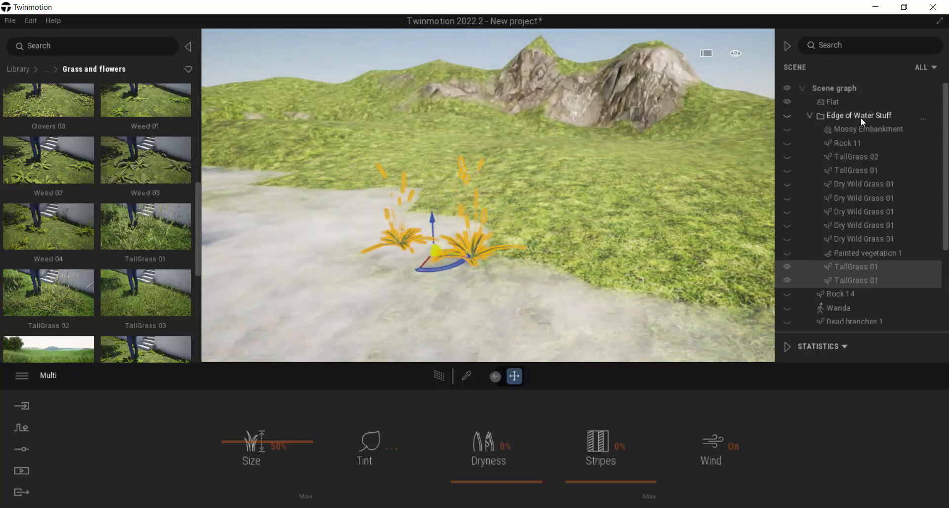
{"action": "left_click", "coordinate": [787, 115]}
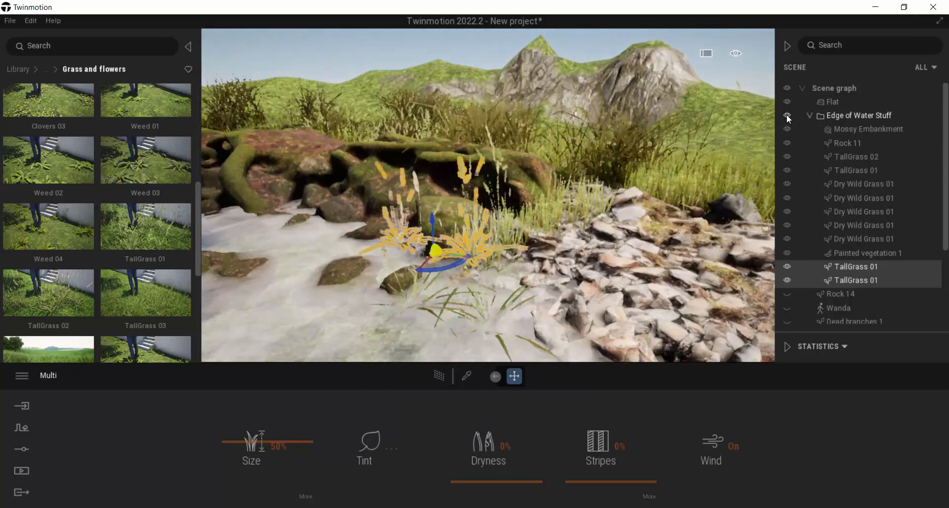
{"action": "left_click", "coordinate": [809, 116]}
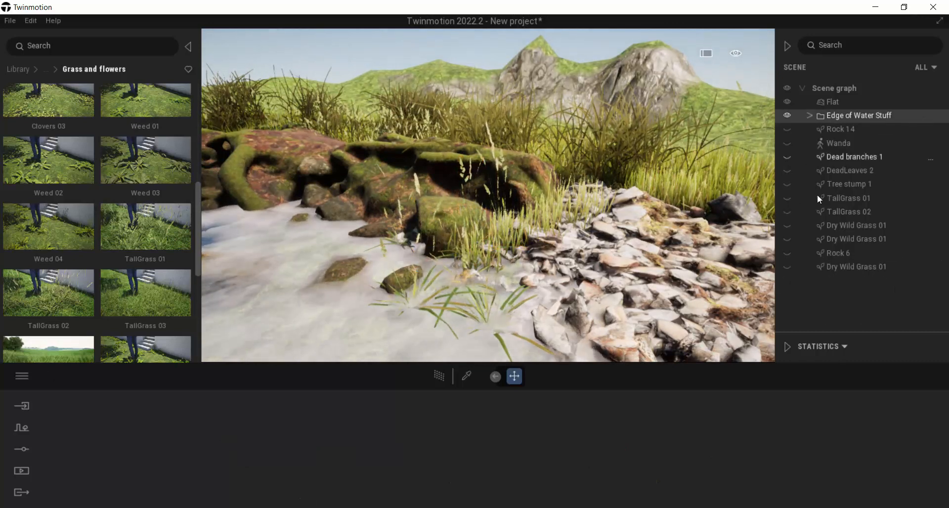
{"action": "left_click", "coordinate": [841, 129]}
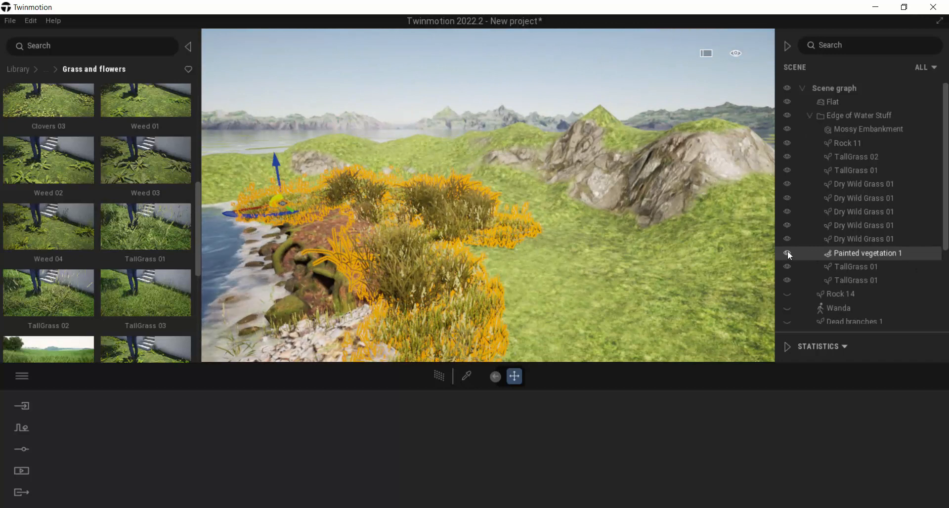
Move Painted vegetation 1 out of Edge of Water Stuff to the scene root
{"action": "left_click", "coordinate": [788, 253]}
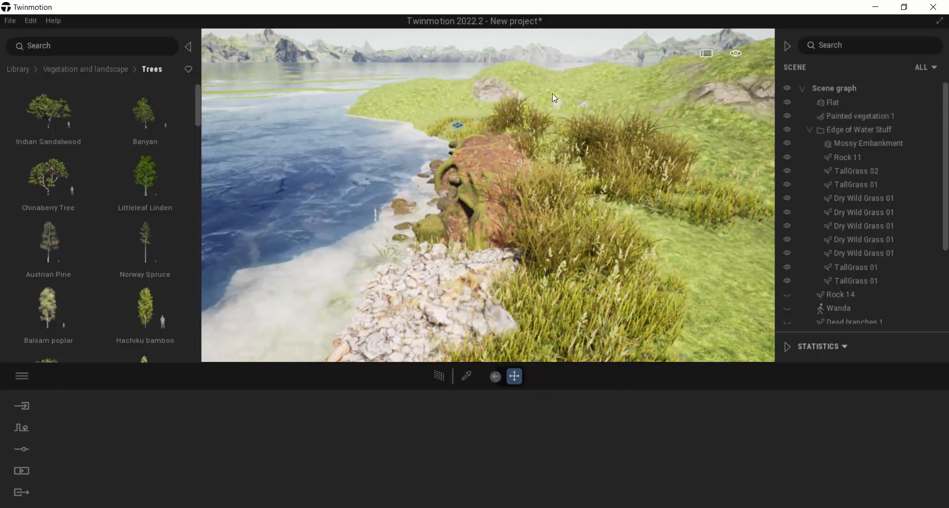
Raise Painted vegetation 1 density to about 49% and brush grass along the embankment
{"action": "left_click", "coordinate": [21, 427]}
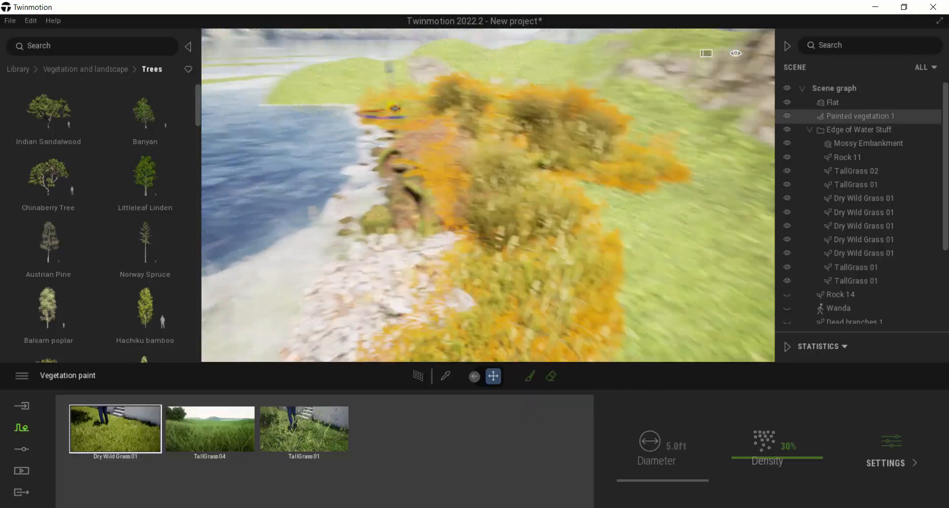
{"action": "left_click_drag", "start_coordinate": [739, 441], "coordinate": [771, 441]}
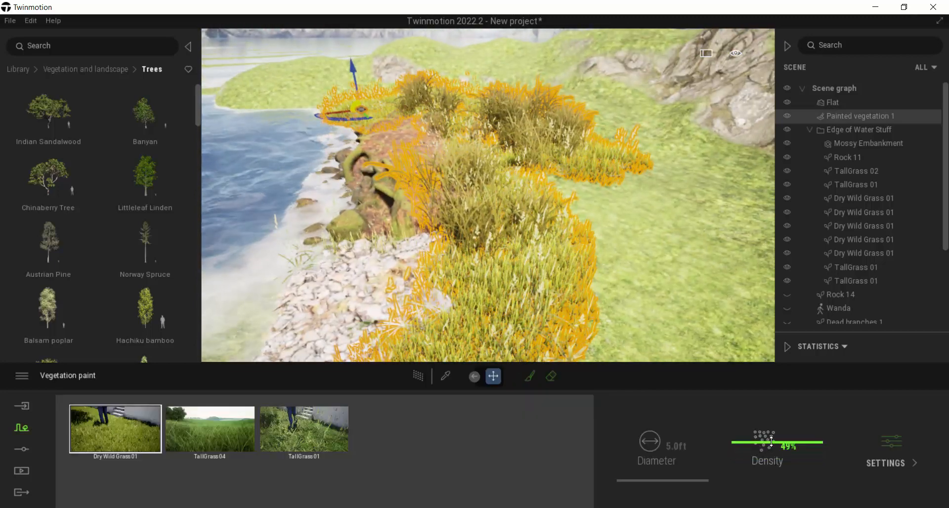
{"action": "left_click_drag", "start_coordinate": [764, 442], "coordinate": [785, 442]}
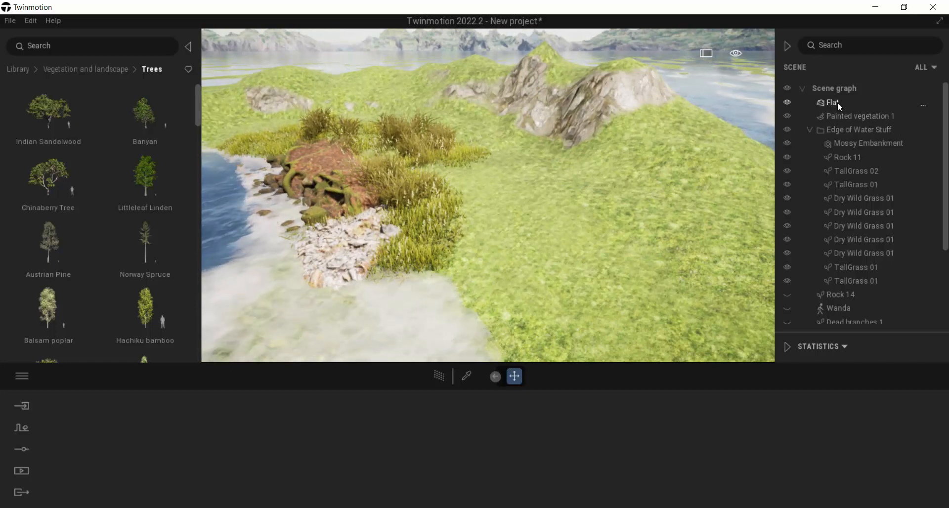
Select the Flat landscape and enter Paint Terrain with Grass, Gravel and Mossy rocks layers
{"action": "left_click", "coordinate": [833, 102]}
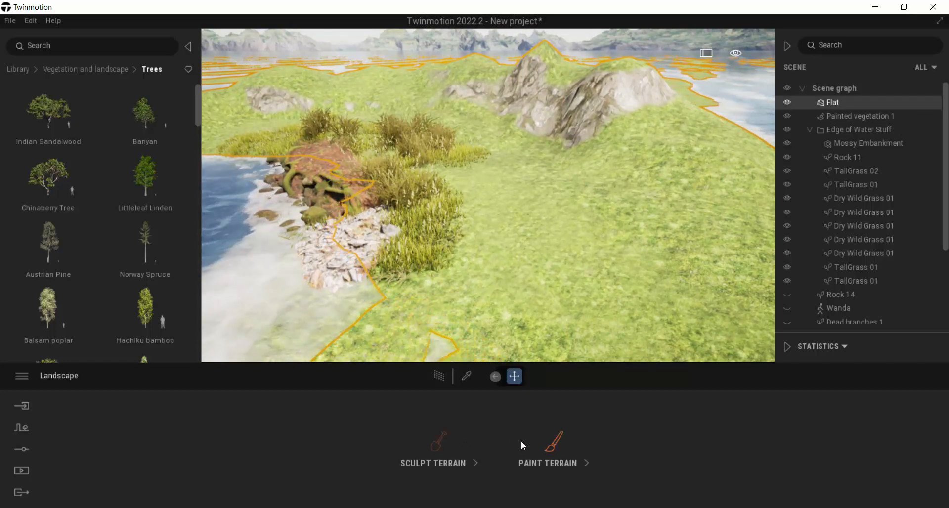
{"action": "left_click", "coordinate": [547, 450]}
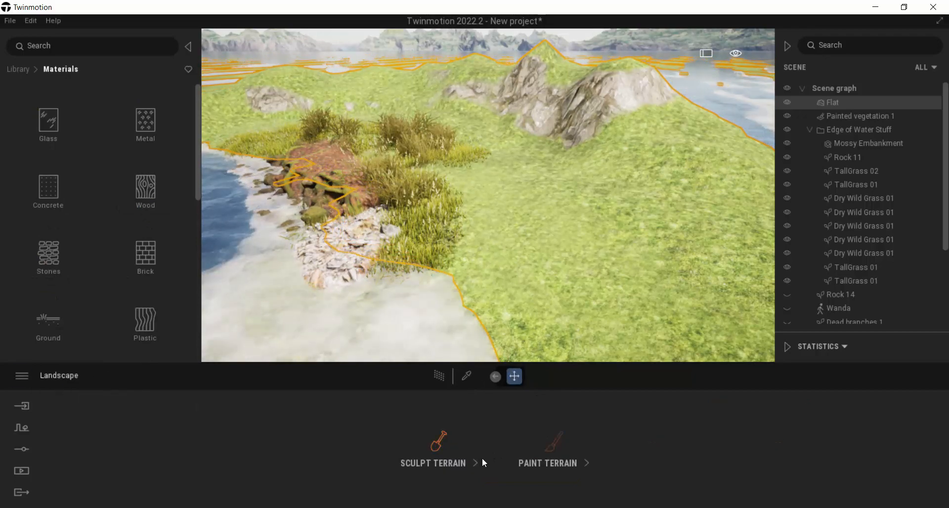
{"action": "left_click", "coordinate": [432, 451]}
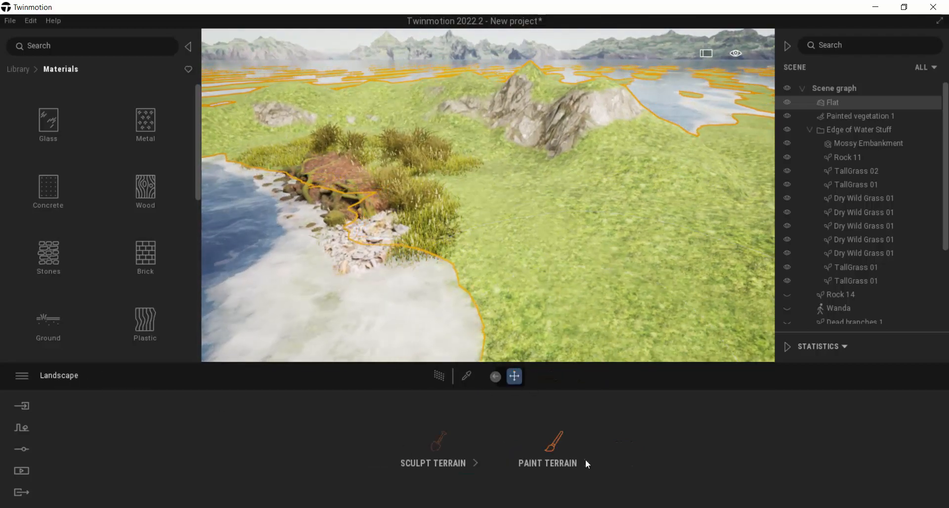
{"action": "left_click", "coordinate": [547, 463]}
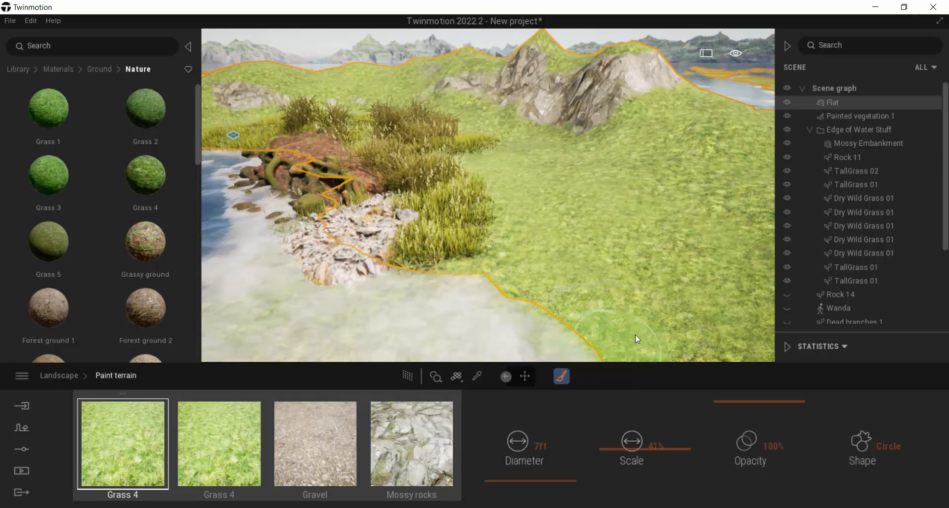
Browse the terrain layers and assign Grassy ground to the first Grass 4 slot
{"action": "left_click", "coordinate": [410, 443]}
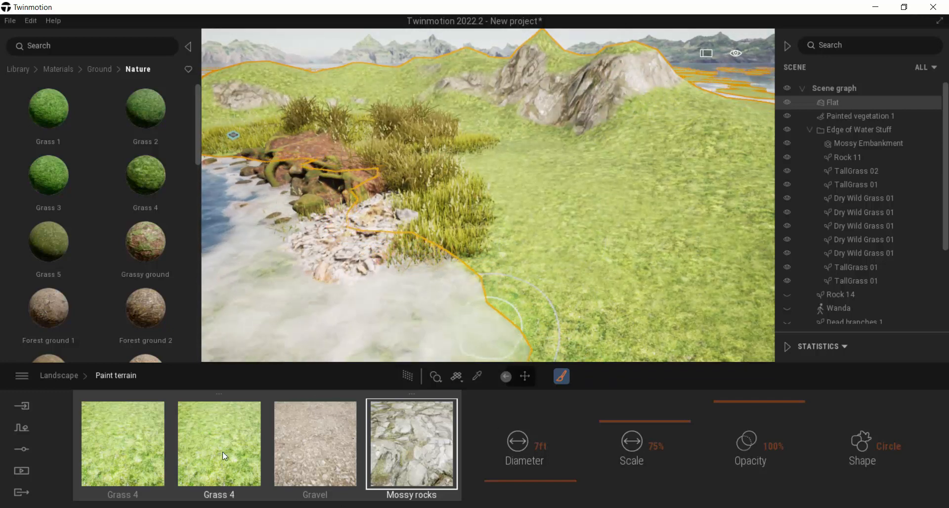
{"action": "left_click", "coordinate": [315, 443]}
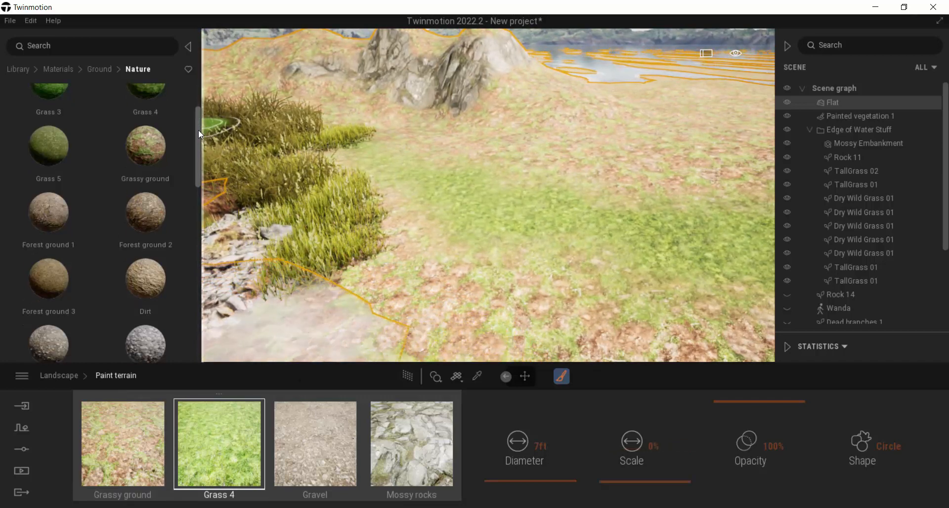
{"action": "scroll", "scroll_direction": "down", "scroll_amount": 3}
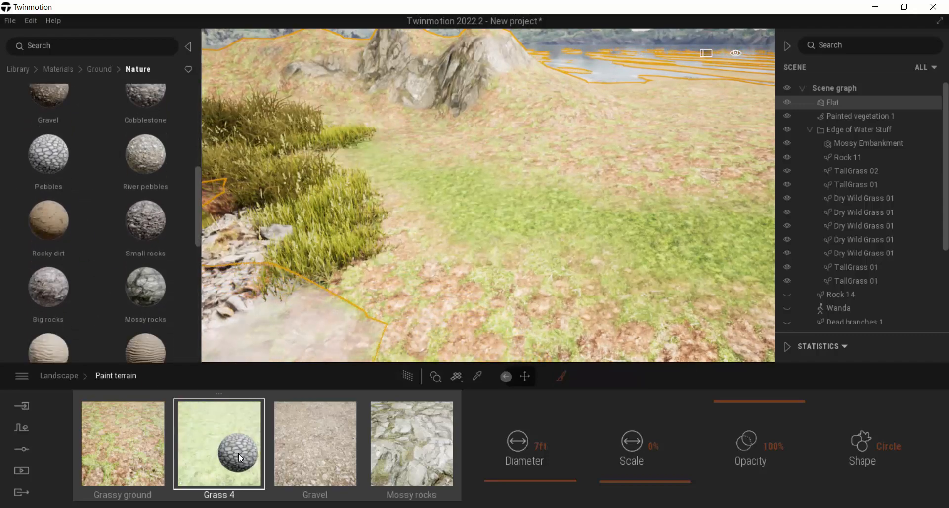
Swap the second terrain layer to Pebbles and reset its texture Scale to 0%
{"action": "left_click", "coordinate": [219, 443]}
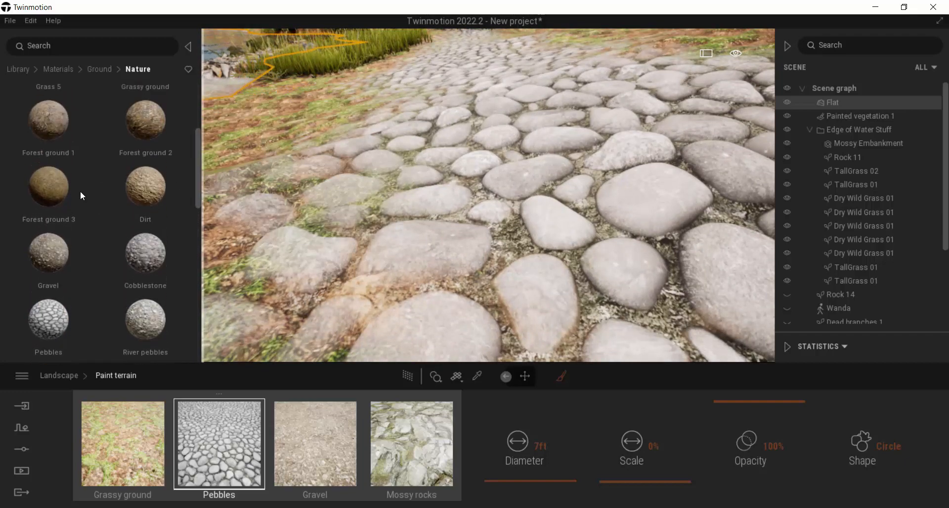
{"action": "left_click", "coordinate": [218, 444]}
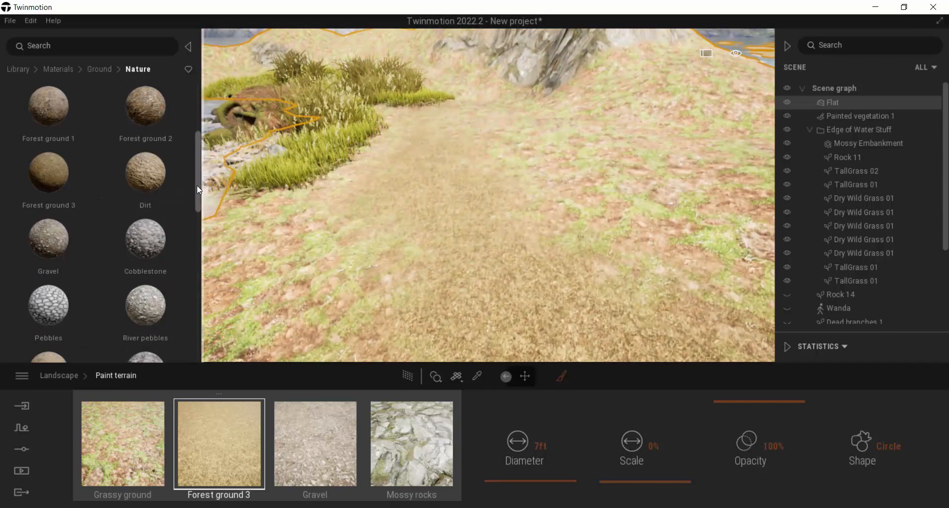
{"action": "scroll", "scroll_direction": "down", "scroll_amount": 3}
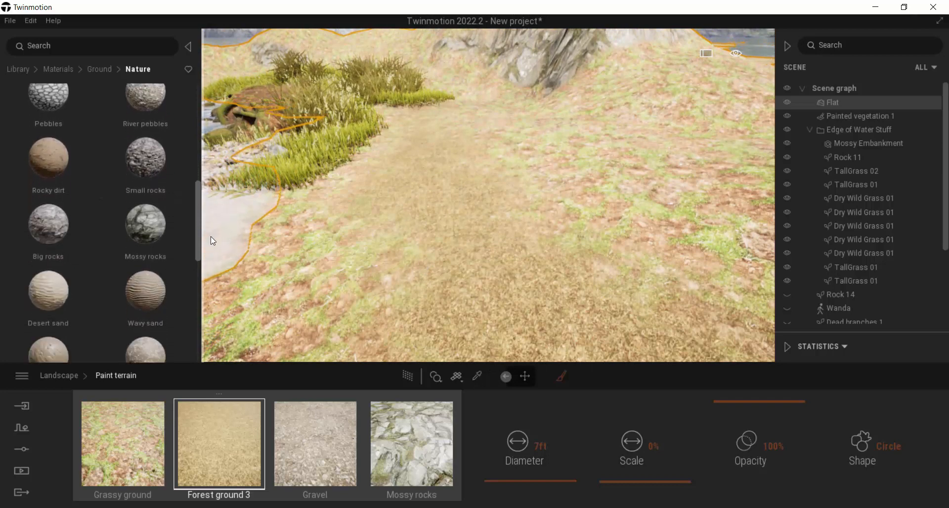
{"action": "scroll", "scroll_direction": "down", "scroll_amount": 3}
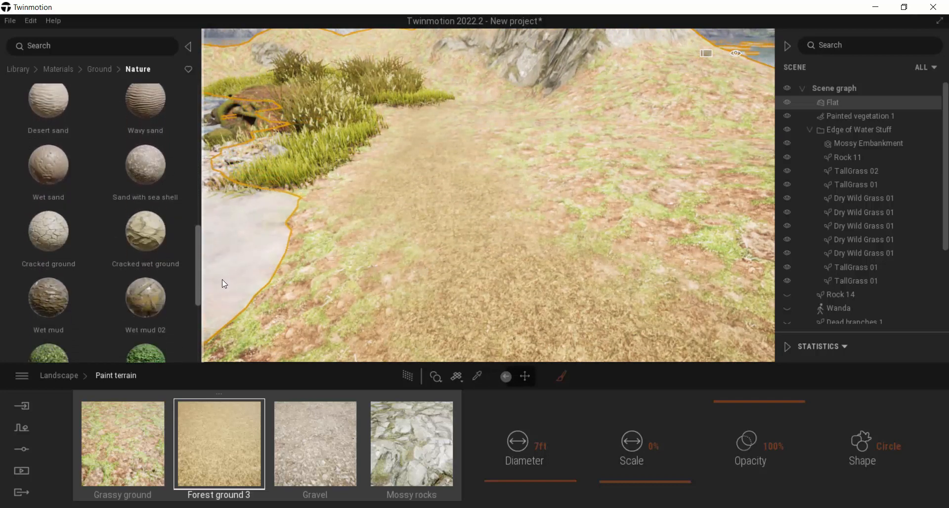
{"action": "scroll", "scroll_direction": "down", "scroll_amount": 3}
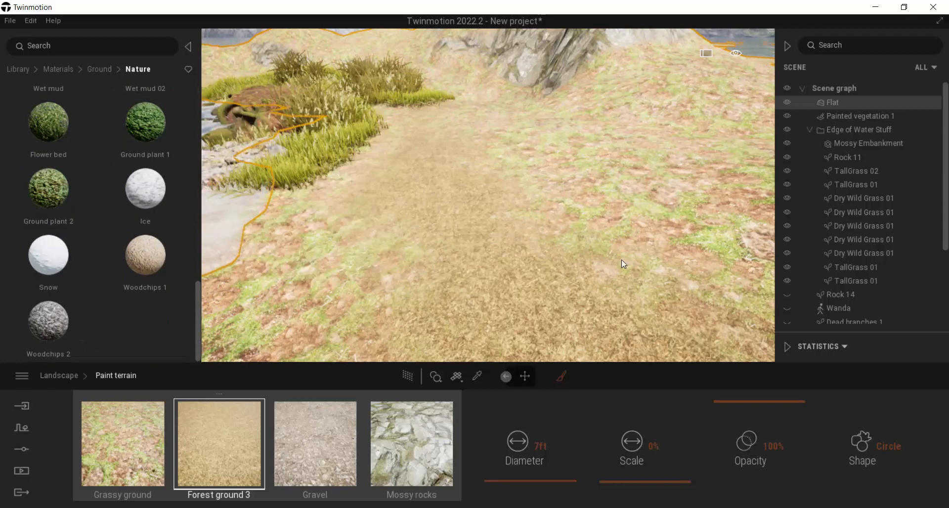
{"action": "left_click", "coordinate": [218, 443]}
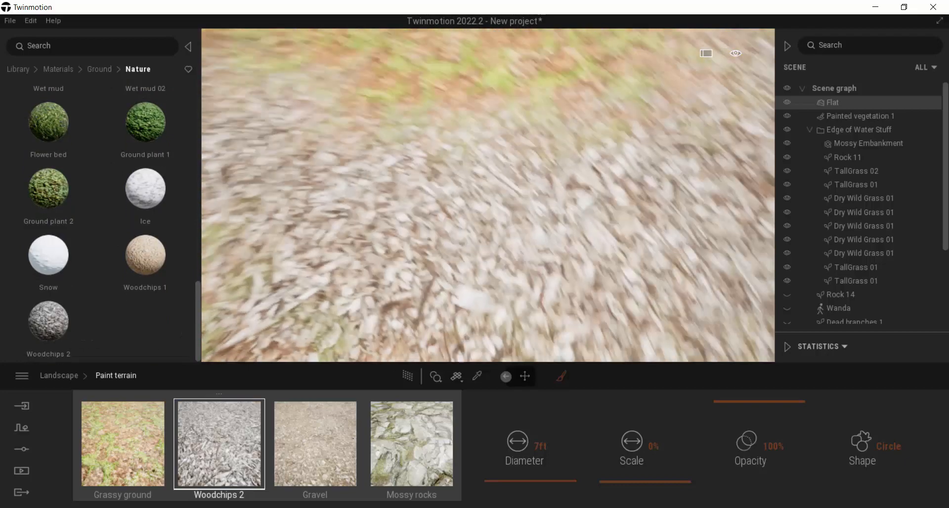
{"action": "left_click_drag", "start_coordinate": [608, 479], "coordinate": [647, 479]}
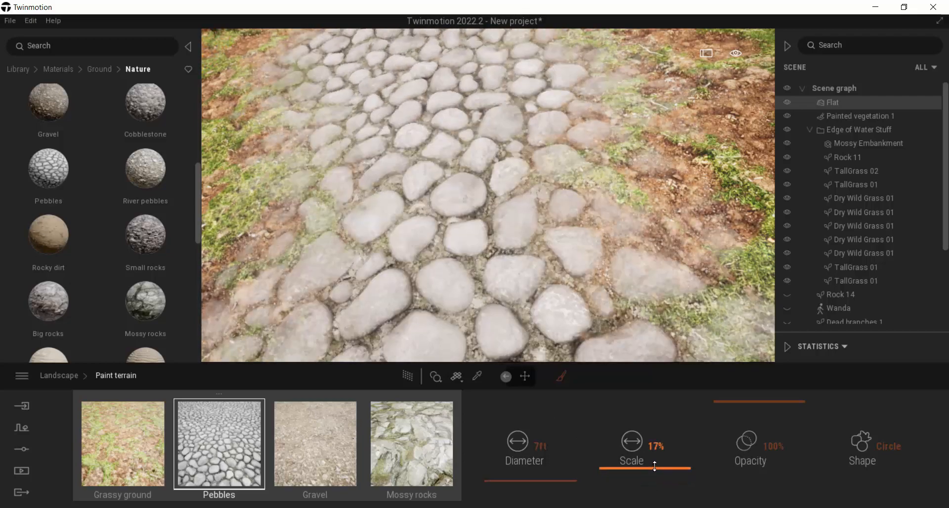
{"action": "left_click_drag", "start_coordinate": [653, 465], "coordinate": [650, 492]}
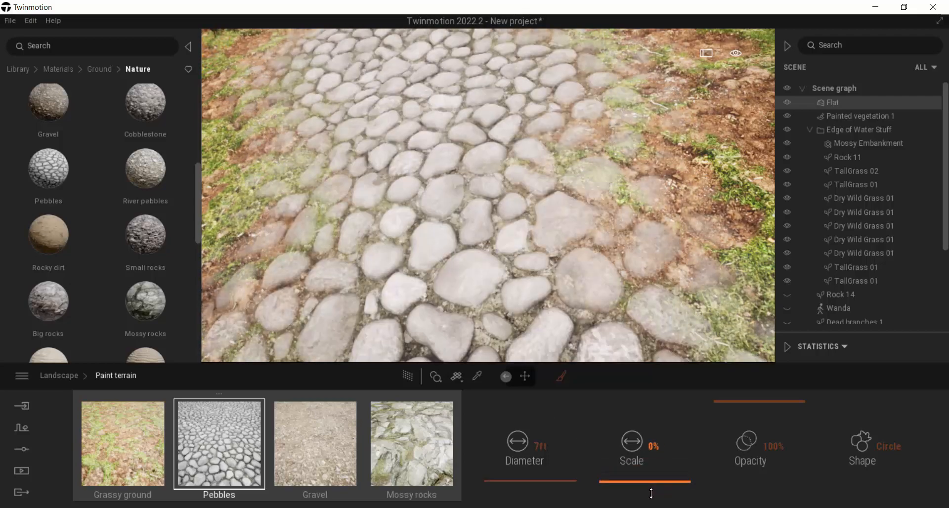
{"action": "scroll", "scroll_direction": "down", "scroll_amount": 3}
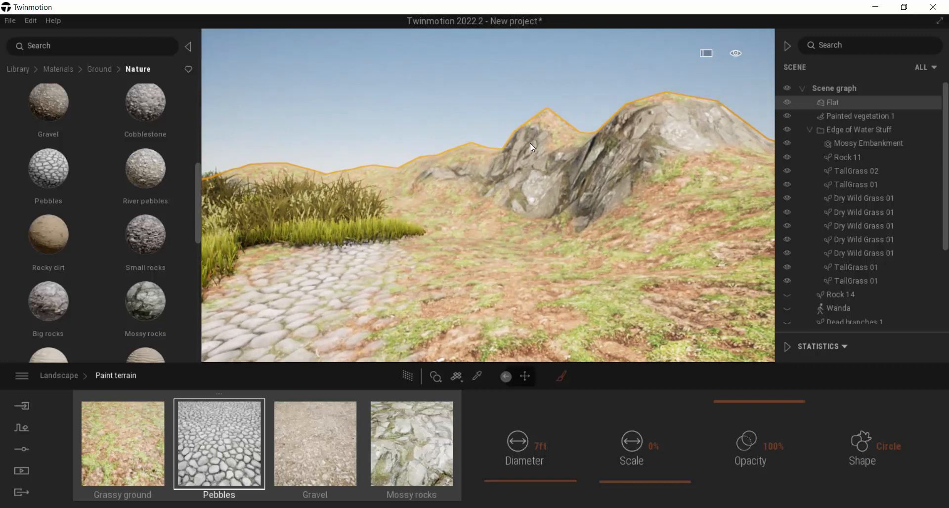
{"action": "mouse_move", "coordinate": [496, 254]}
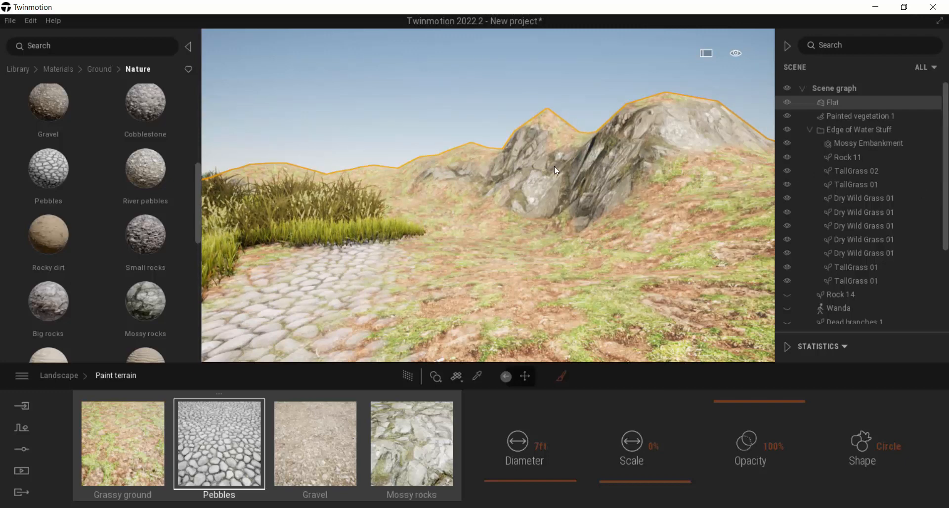
{"action": "scroll", "scroll_direction": "down", "scroll_amount": 3}
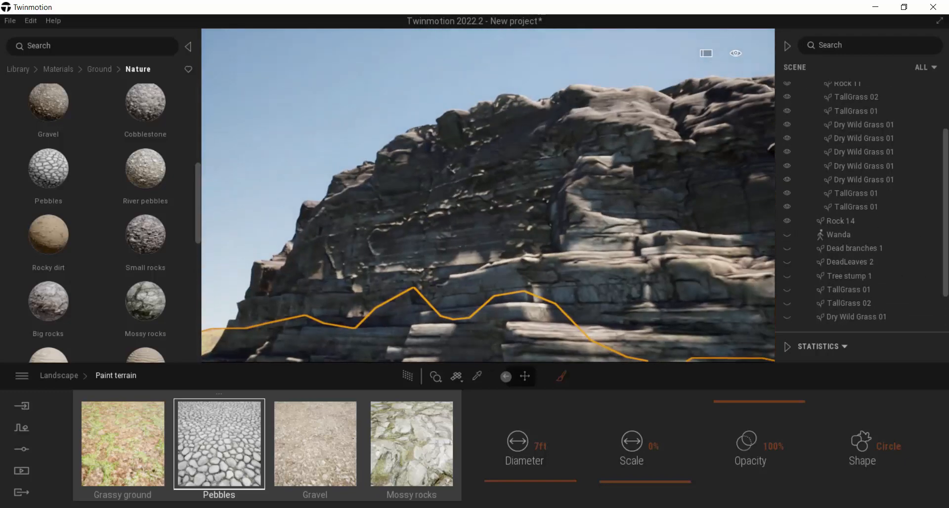
Paint a pebble stroke along the cliff base beside the tall grass
{"action": "left_click_drag", "start_coordinate": [485, 181], "coordinate": [666, 175]}
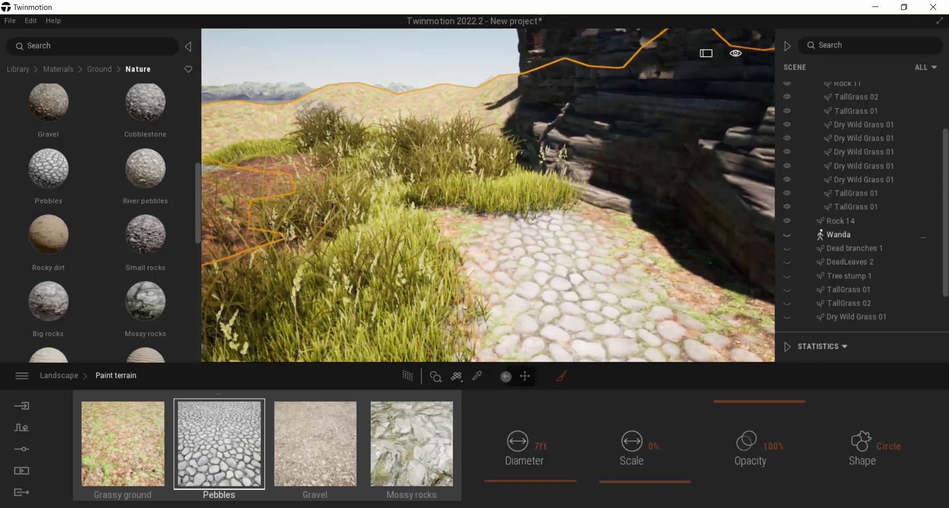
{"action": "scroll", "scroll_direction": "down", "scroll_amount": 3}
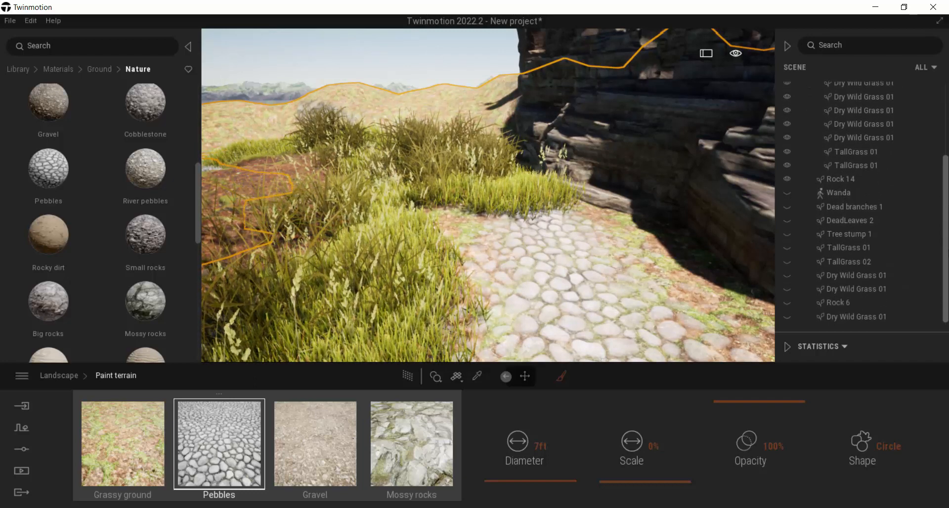
Close the Paint terrain panel so the Library returns to its root categories
{"action": "left_click", "coordinate": [21, 428]}
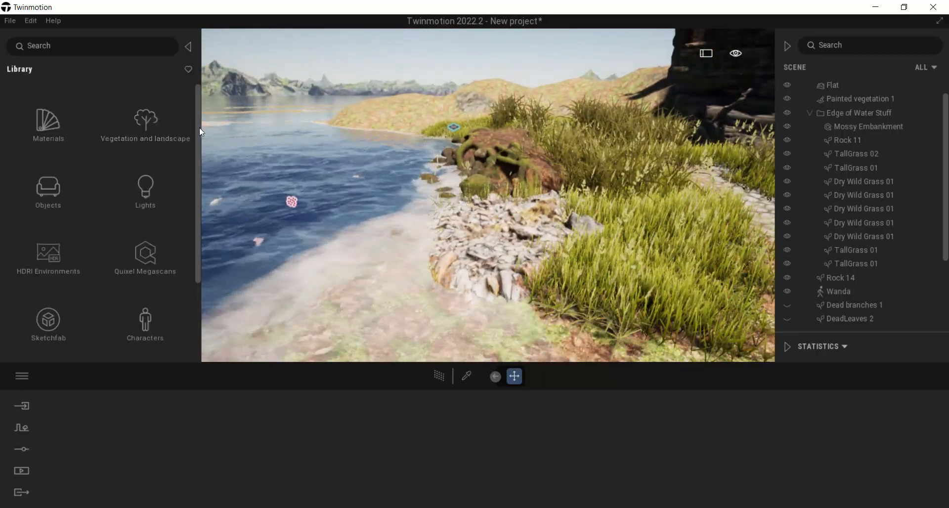
Open Characters > Animals in the Library to list Felix, Marguerite and Gideon
{"action": "scroll", "scroll_direction": "down", "scroll_amount": 3}
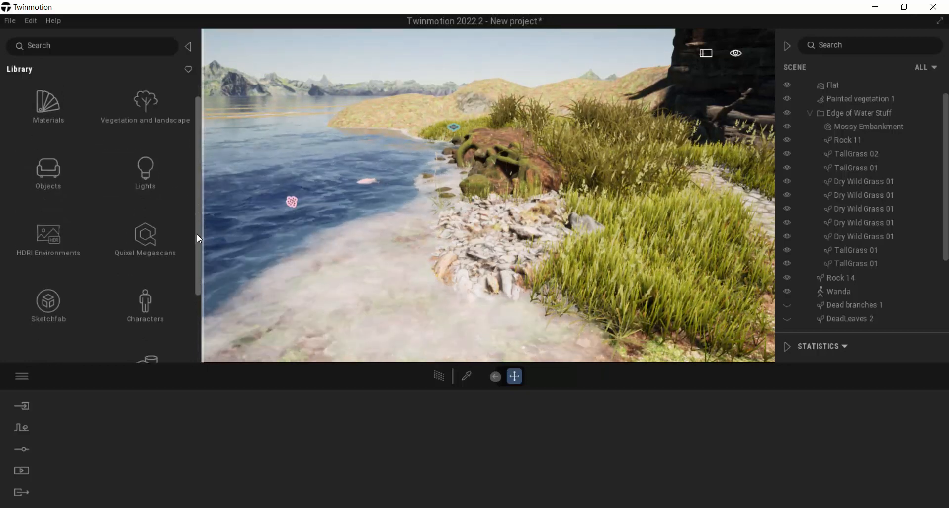
{"action": "left_click", "coordinate": [144, 306]}
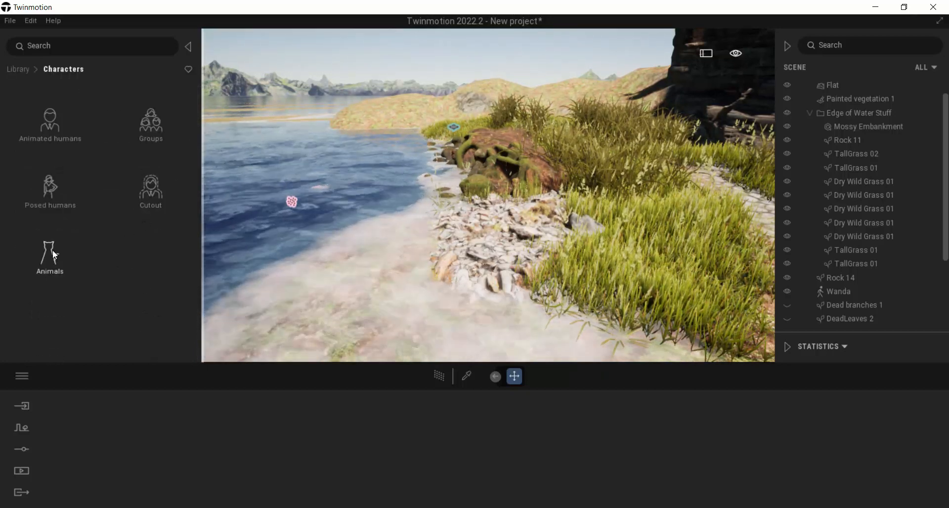
{"action": "left_click", "coordinate": [49, 254]}
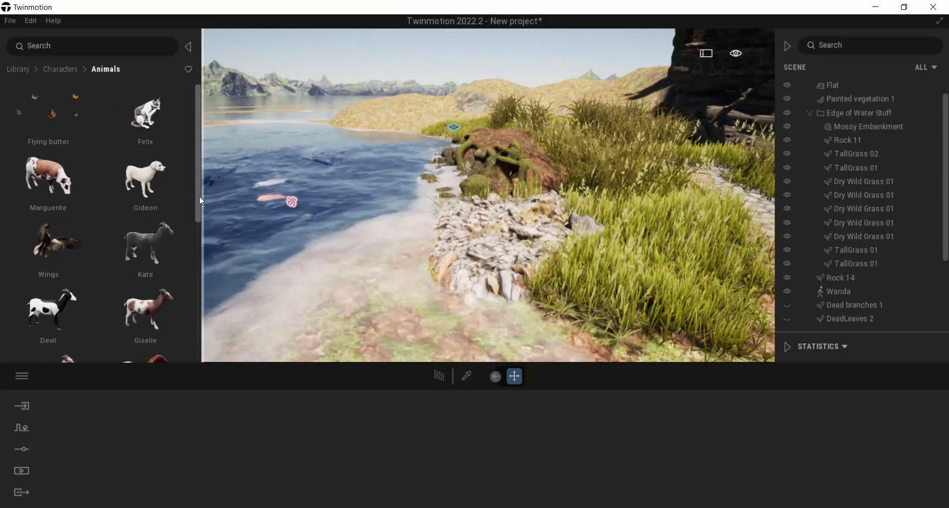
Scroll the Animals list toward The Sea Squad fish group
{"action": "scroll", "scroll_direction": "down", "scroll_amount": 3}
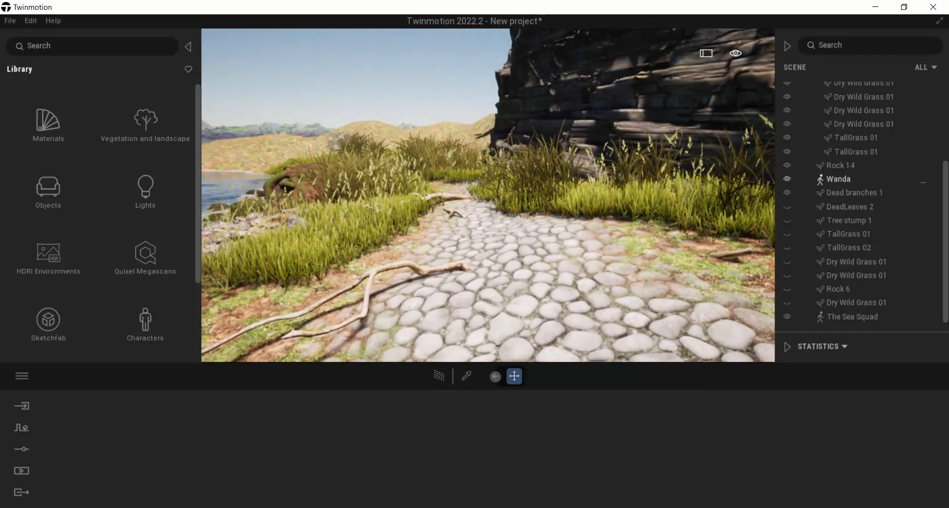
Select the Flat landscape in the viewport to show Sculpt and Paint terrain
{"action": "left_click", "coordinate": [852, 316]}
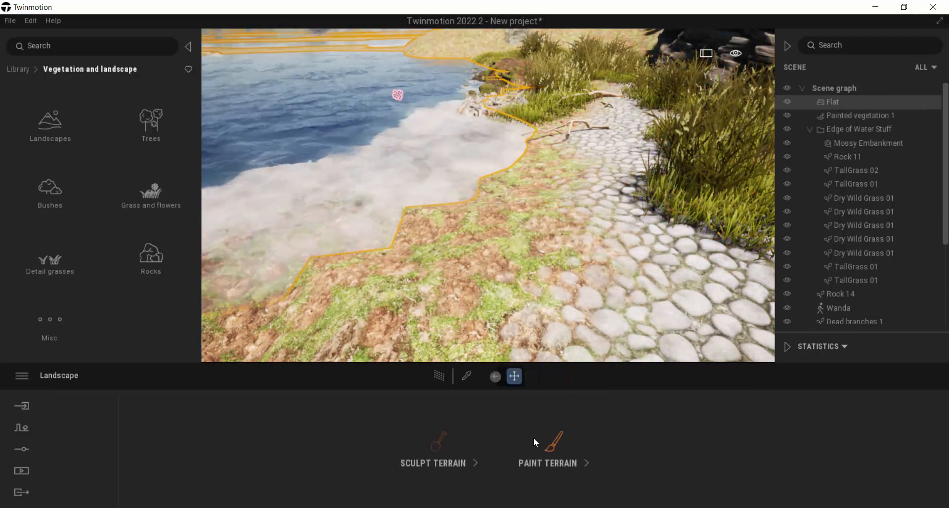
Paint more Pebbles path with a 5 ft brush, then exit terrain painting
{"action": "left_click", "coordinate": [547, 451]}
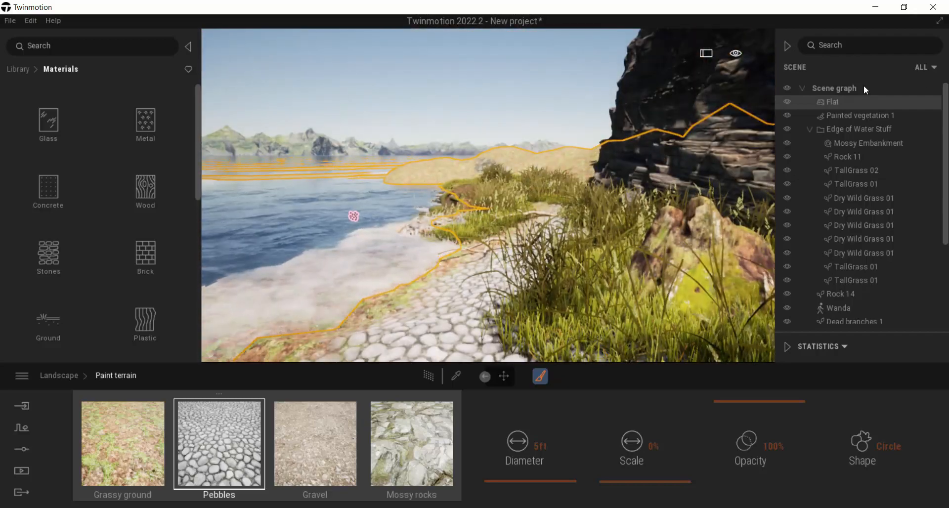
{"action": "left_click", "coordinate": [503, 376]}
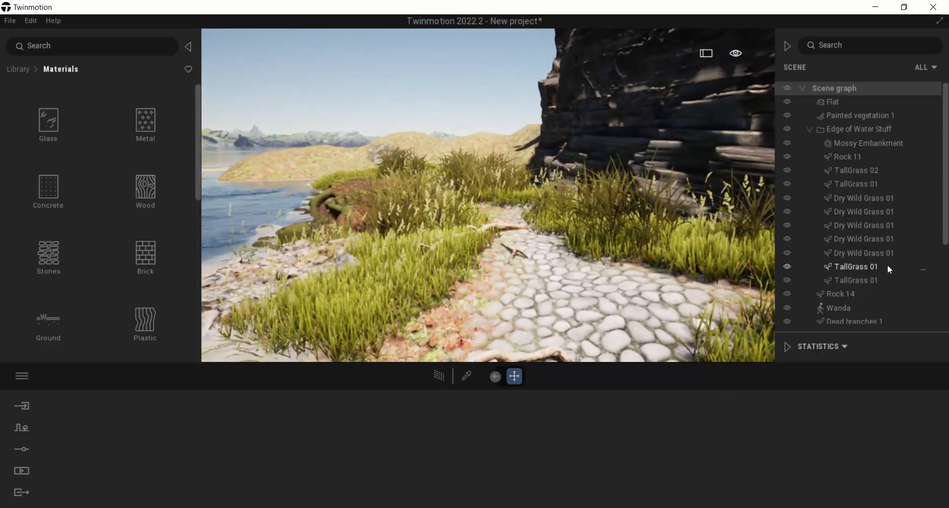
Scroll the Scene graph to reach Rock 6 and the hidden edge props
{"action": "scroll", "scroll_direction": "down", "scroll_amount": 3}
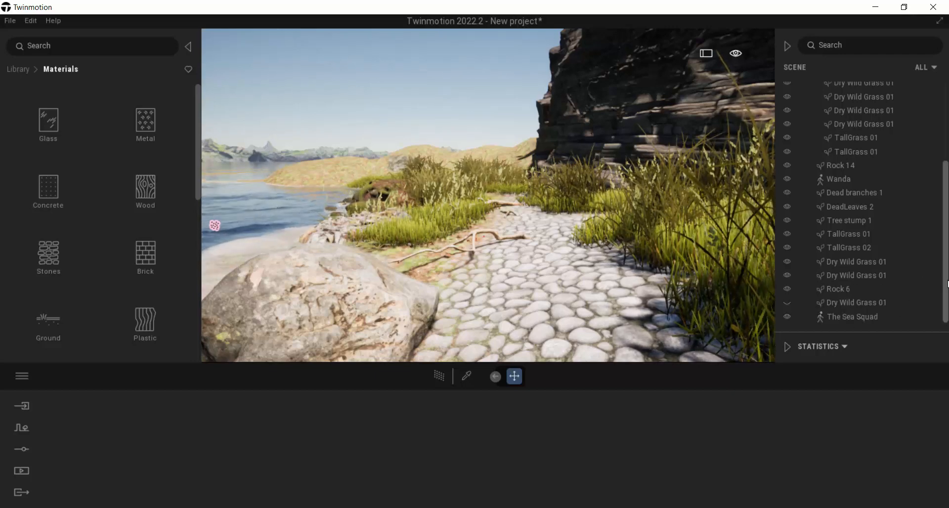
Select Rock 6 and drag it closer to the water beside the pebble path
{"action": "left_click", "coordinate": [375, 272]}
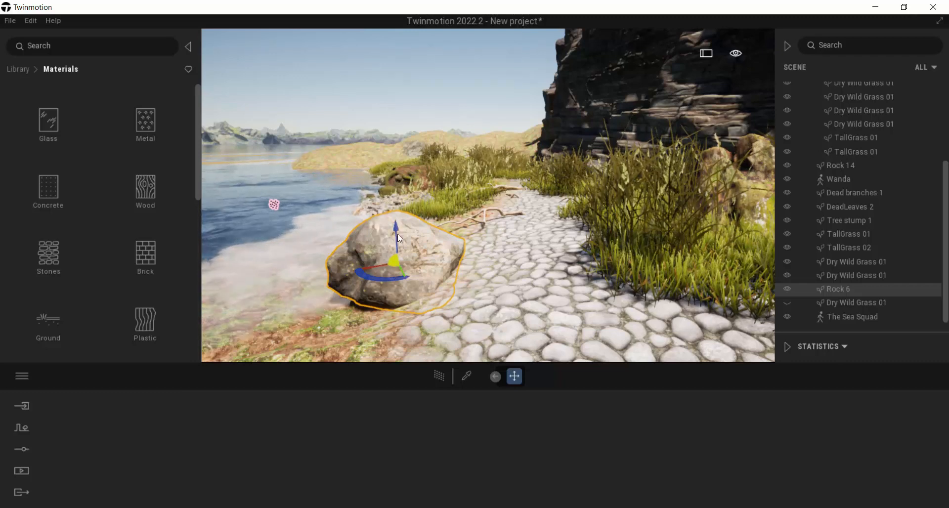
{"action": "left_click_drag", "start_coordinate": [395, 226], "coordinate": [395, 245]}
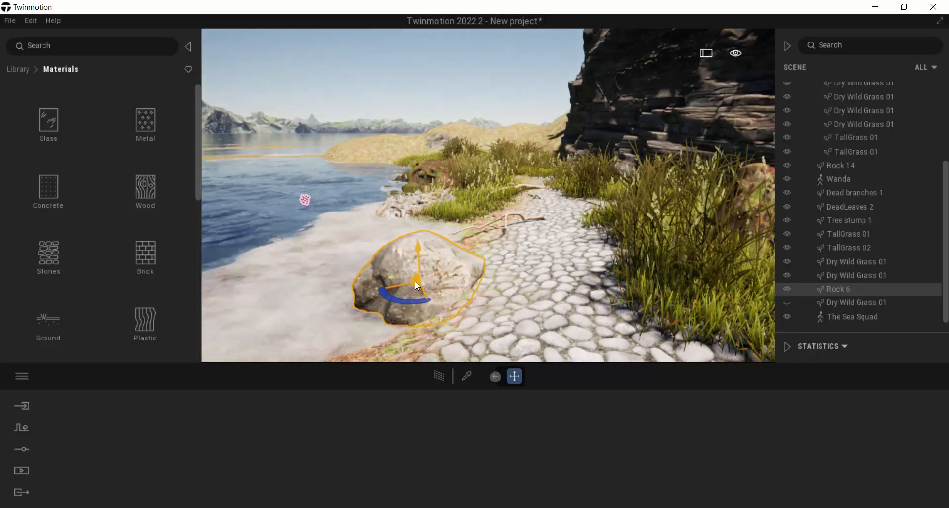
{"action": "left_click_drag", "start_coordinate": [393, 293], "coordinate": [429, 302]}
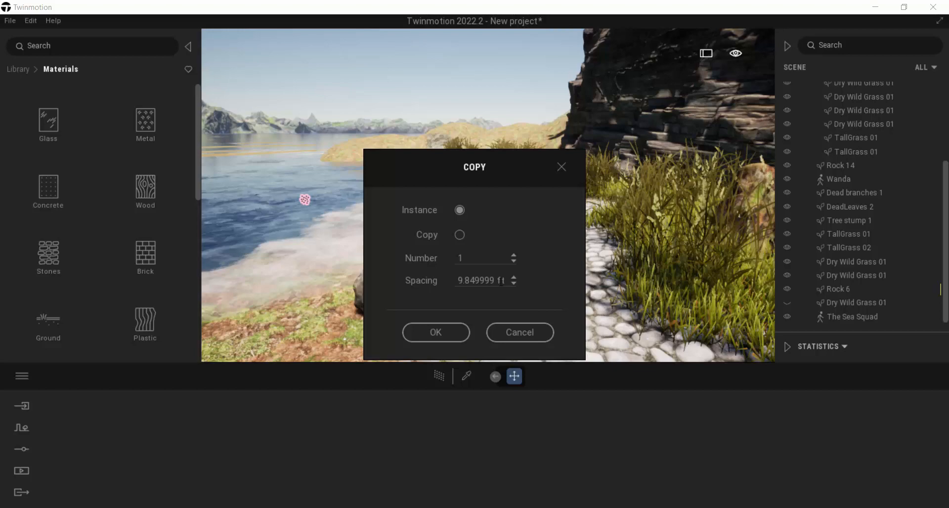
{"action": "mouse_move", "coordinate": [412, 230]}
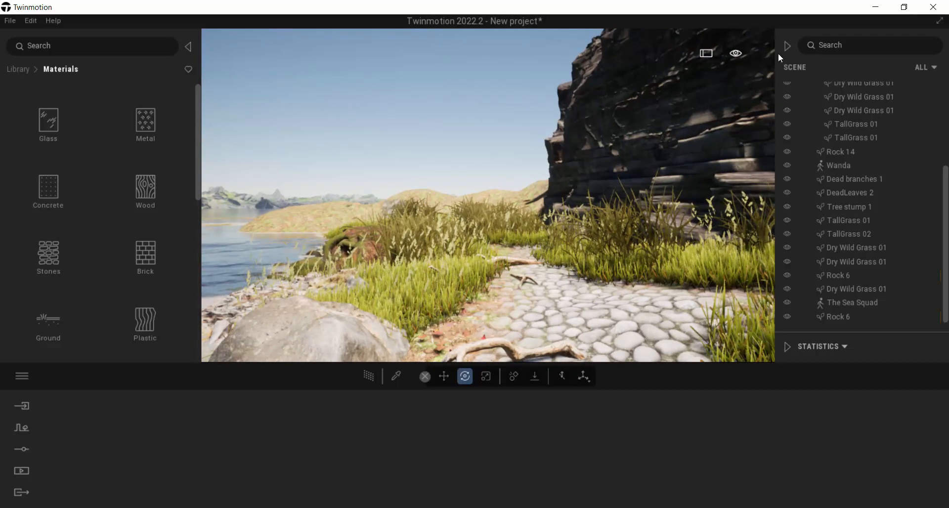
Open the viewport display and time-of-day panel, showing 14:00
{"action": "left_click", "coordinate": [736, 53]}
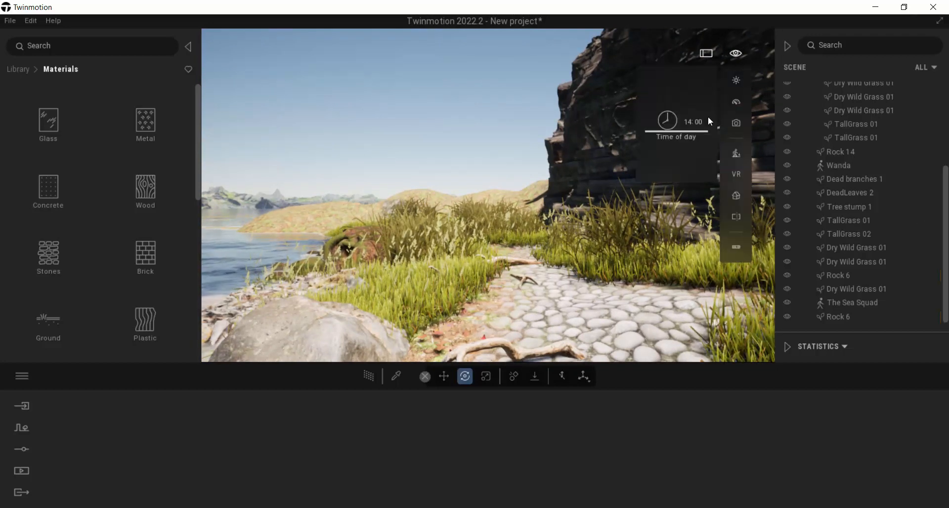